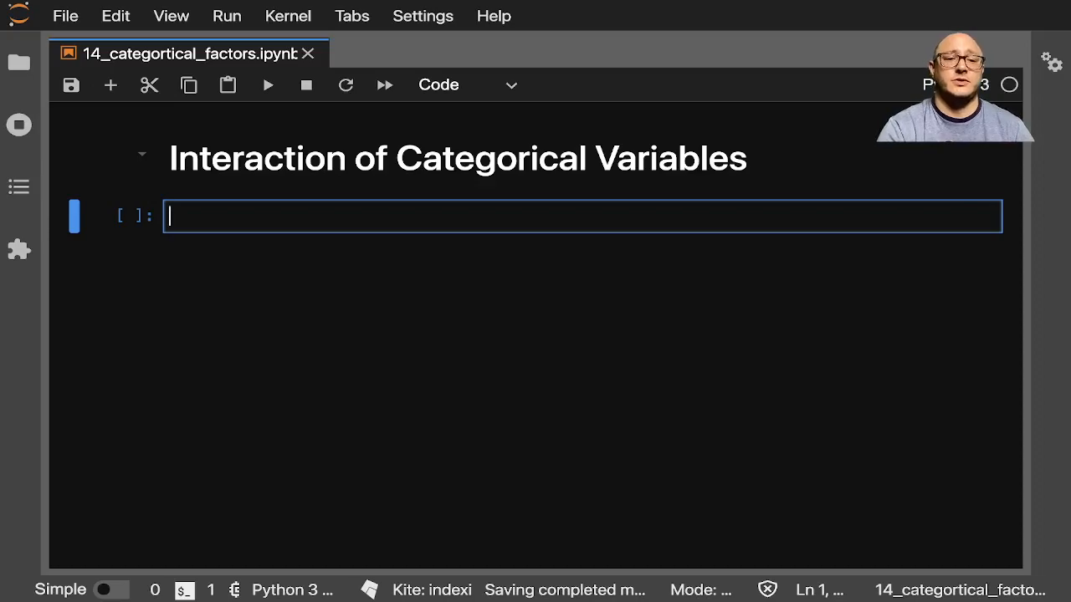
Write the imports of pandas as pd and matplotlib.pyplot as plt in the first cell.
{"action": "type", "text": "import pandas"}
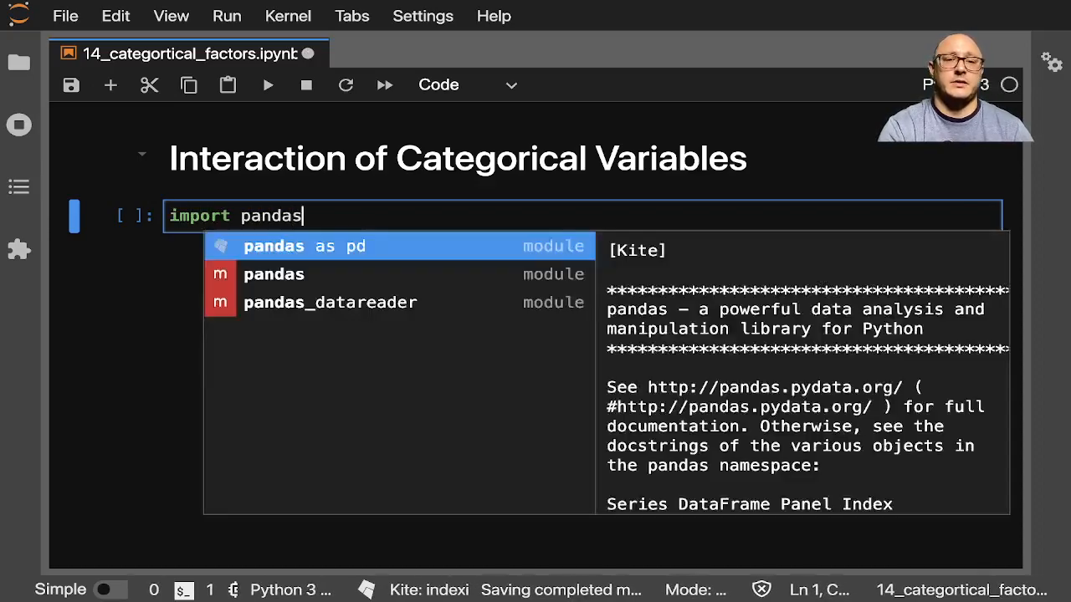
{"action": "type", "text": "as pdi"}
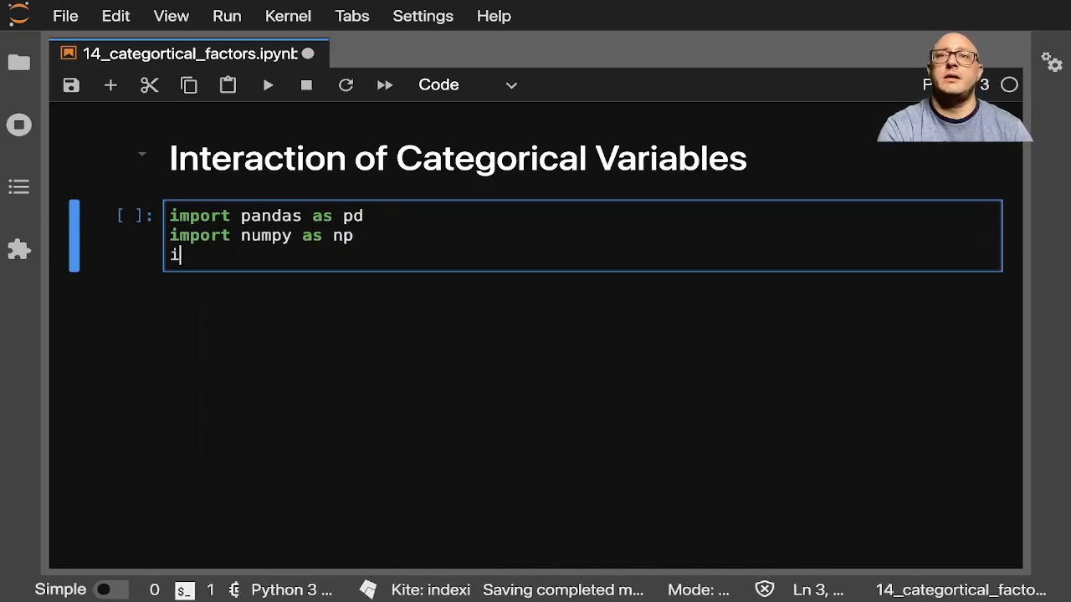
{"action": "type", "text": "mport mat"}
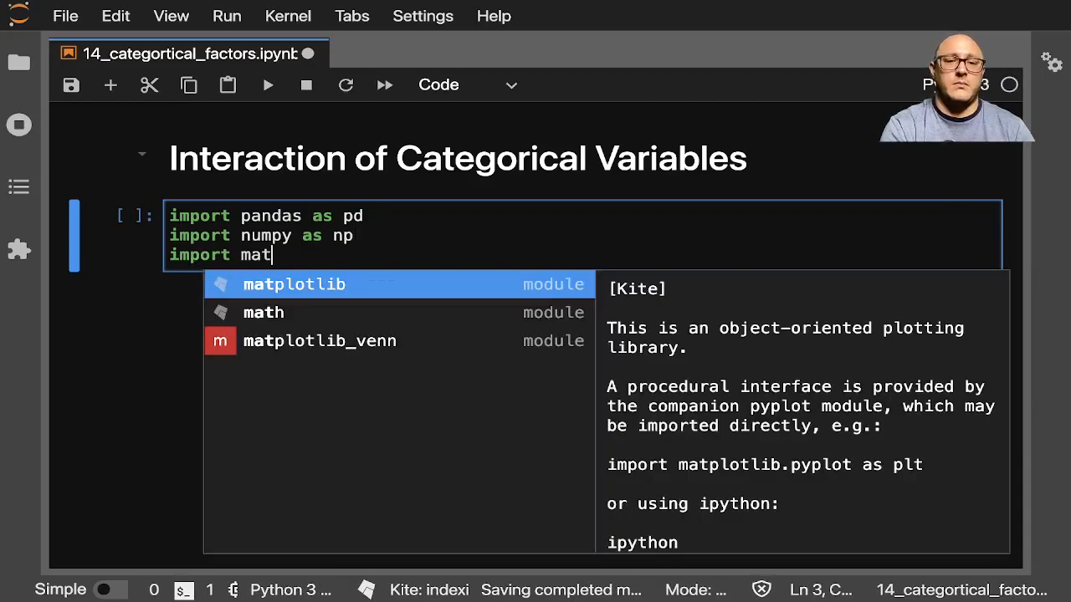
{"action": "type", "text": "plotlib.p"}
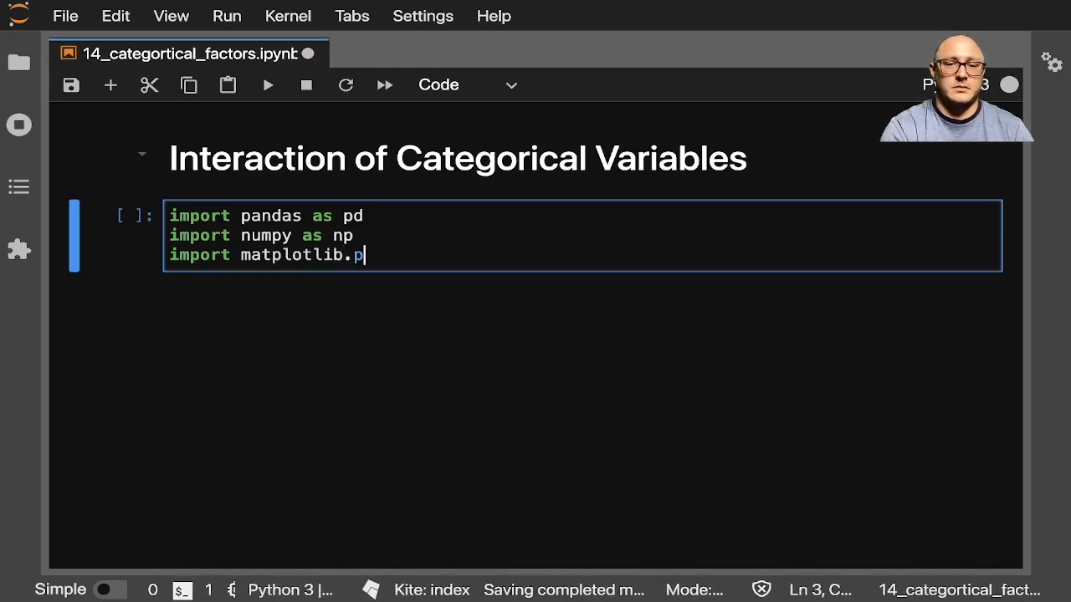
{"action": "type", "text": "yplot as plt"}
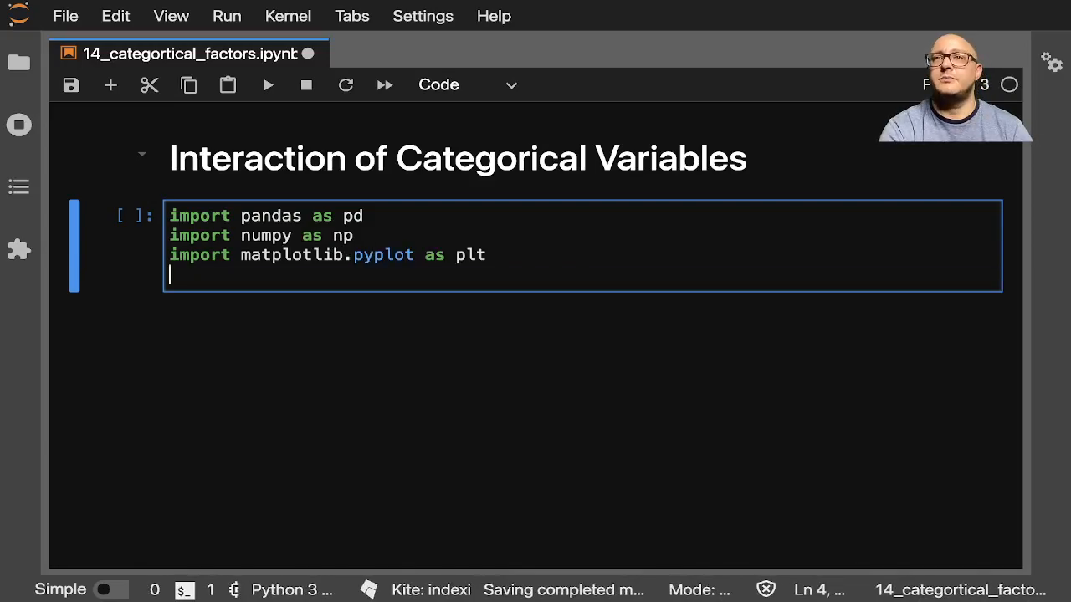
Add the interaction_plot import from statsmodels.graphics.factorplots and %matplotlib inline, then run the cell.
{"action": "type", "text": "from statsmodels"}
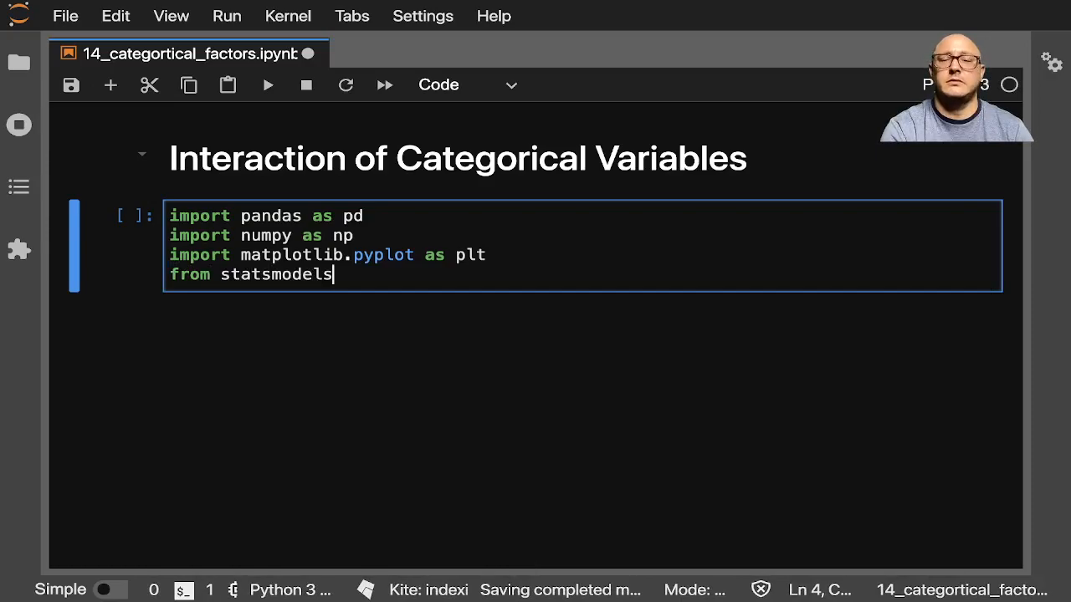
{"action": "type", "text": ".gra"}
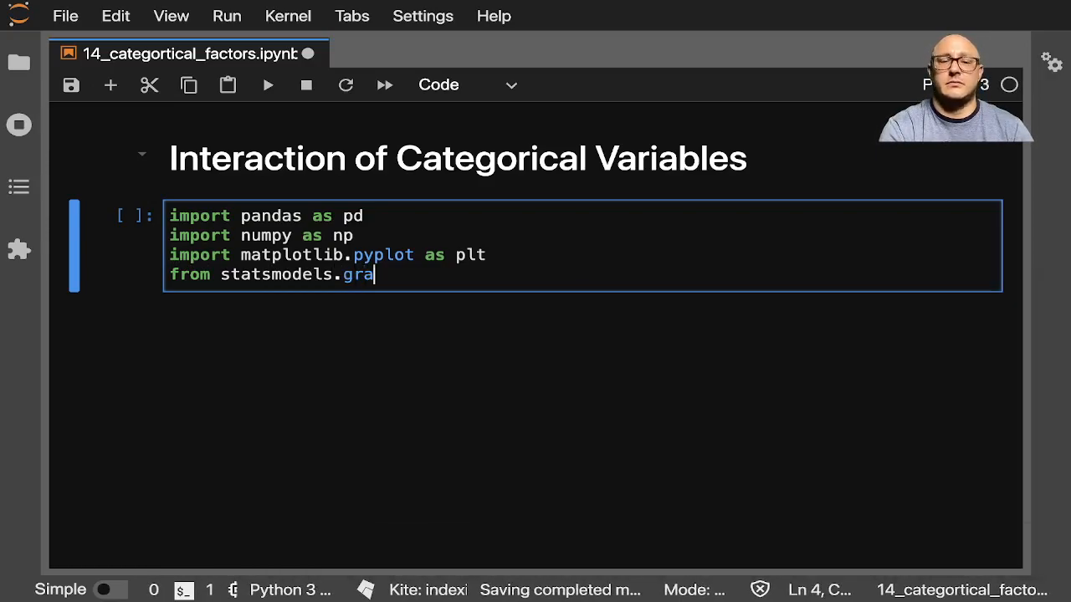
{"action": "type", "text": "phics."}
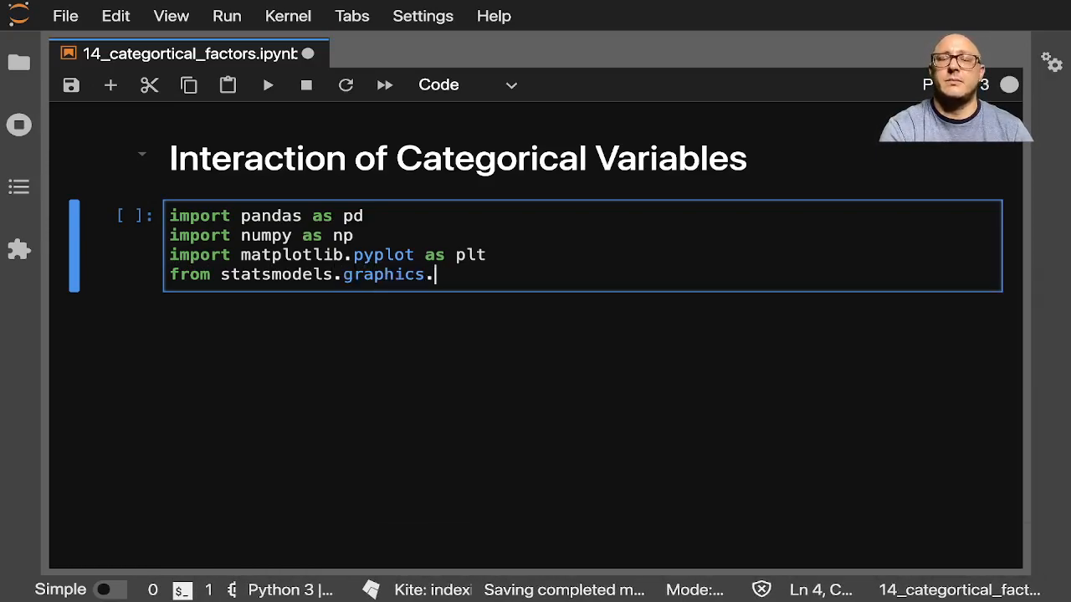
{"action": "type", "text": "fac"}
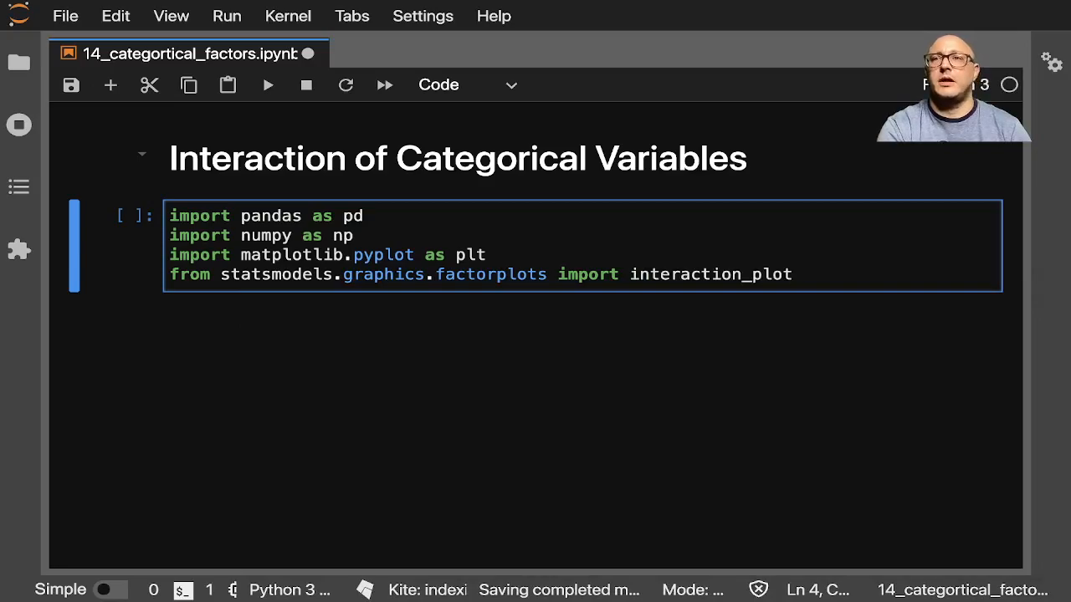
{"action": "type", "text": "%$"}
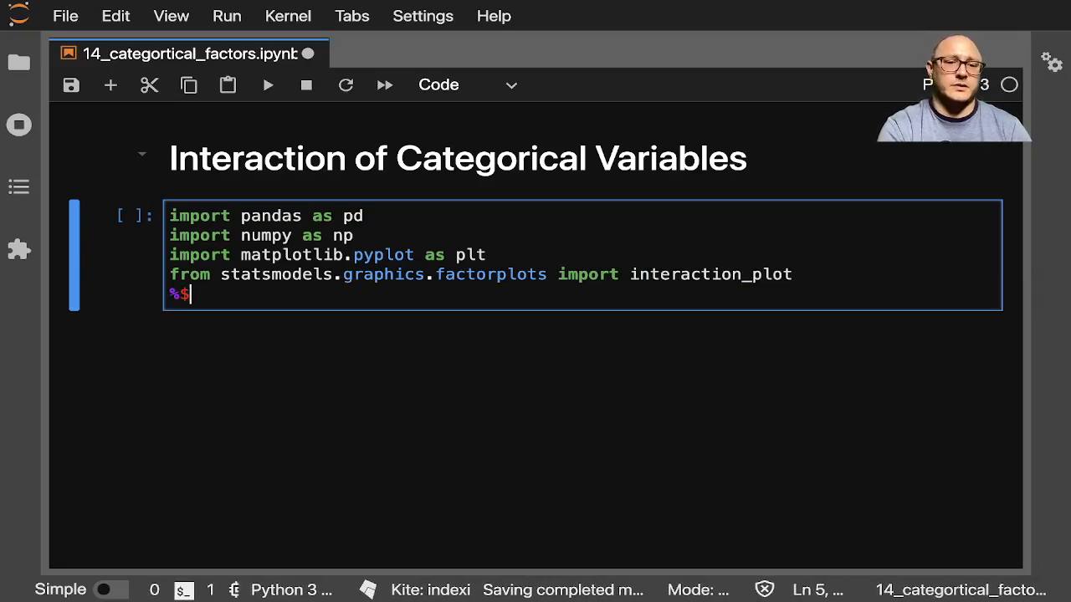
{"action": "type", "text": "matplotlib inline"}
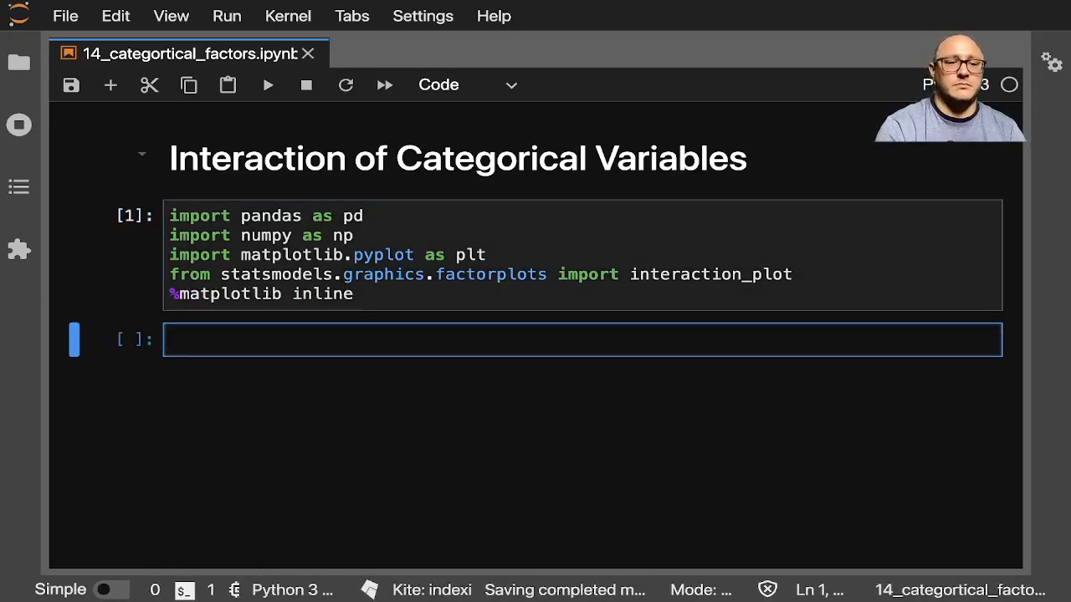
Seed numpy's random generator with np.random.seed(42).
{"action": "type", "text": "np."}
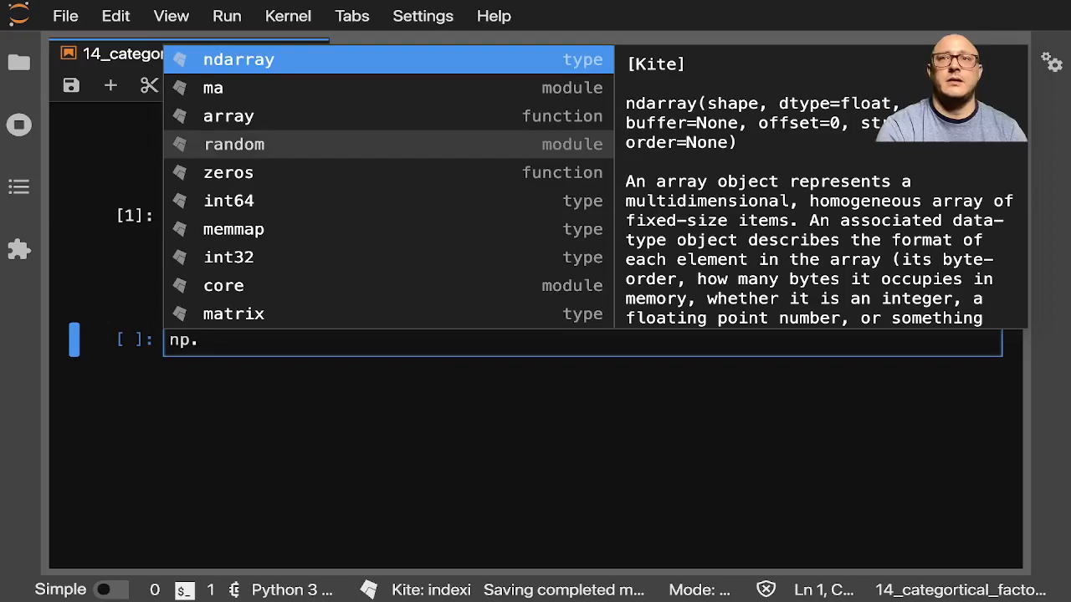
{"action": "left_click", "coordinate": [234, 144]}
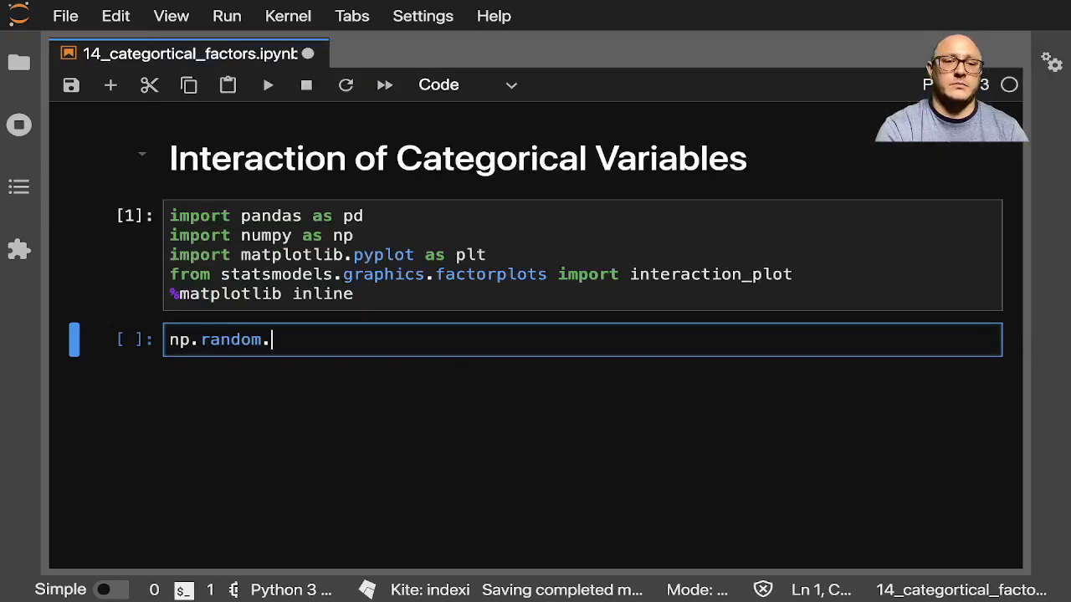
{"action": "type", "text": "seed(432)"}
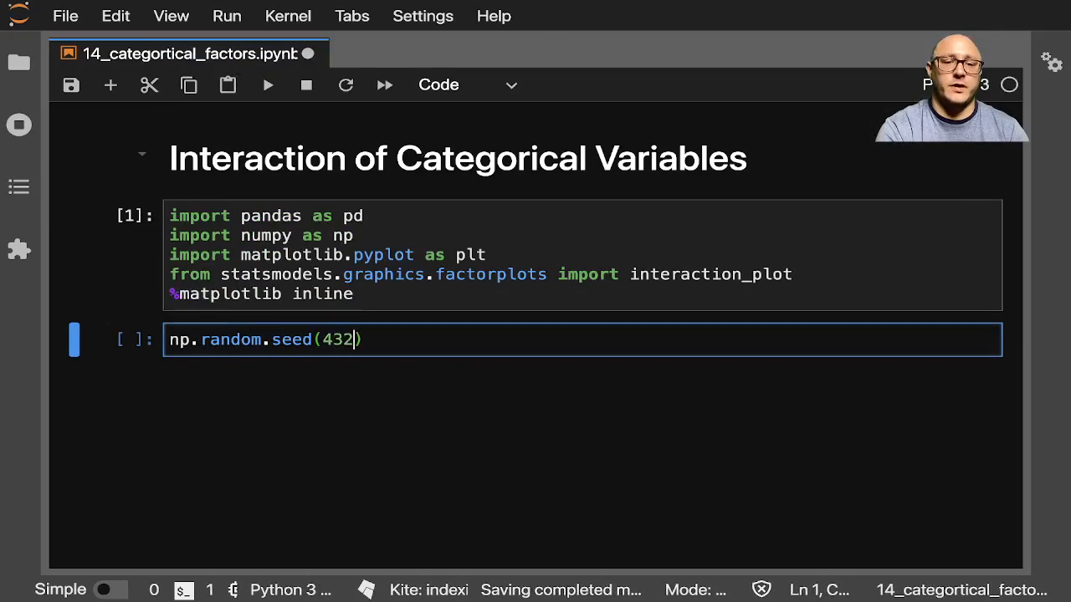
{"action": "key", "text": "enter"}
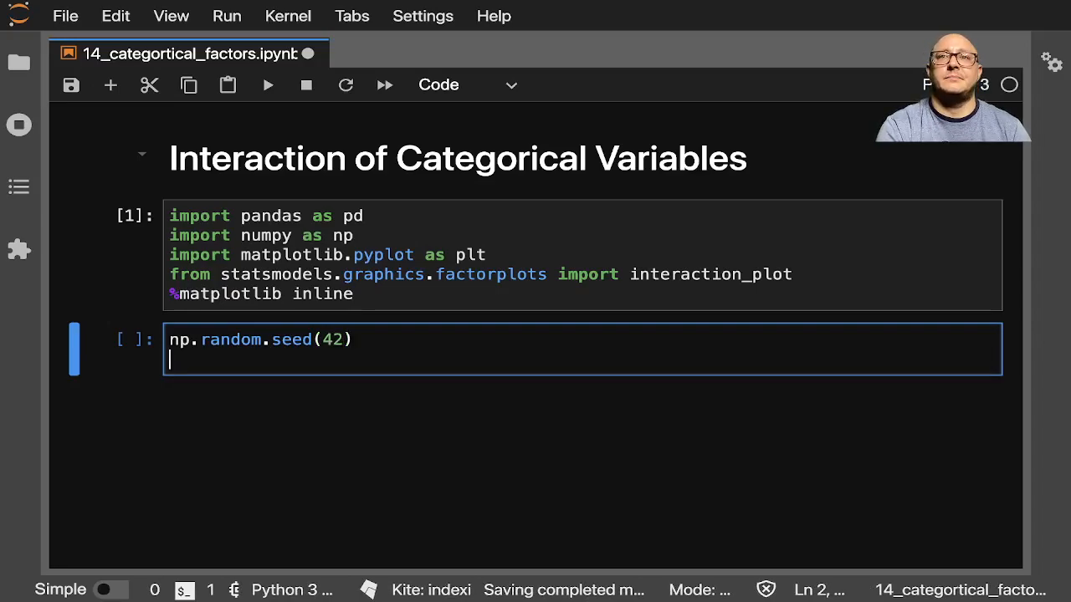
Start the weight Series as pd.Series(np.repeat(['low', ...])), retyping the mistyped second label.
{"action": "type", "text": "wdith"}
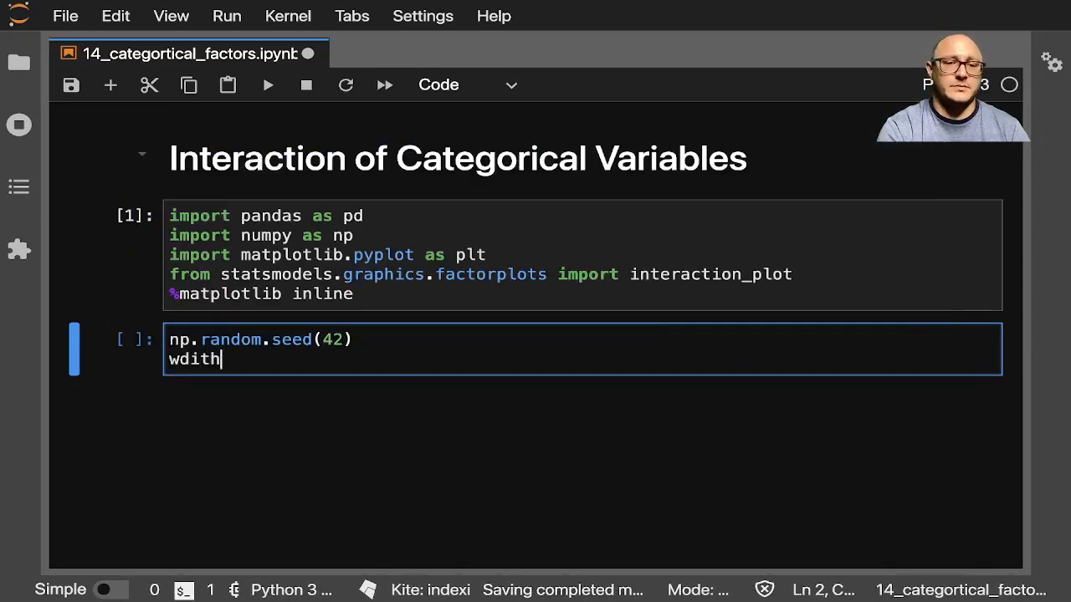
{"action": "type", "text": "weight ="}
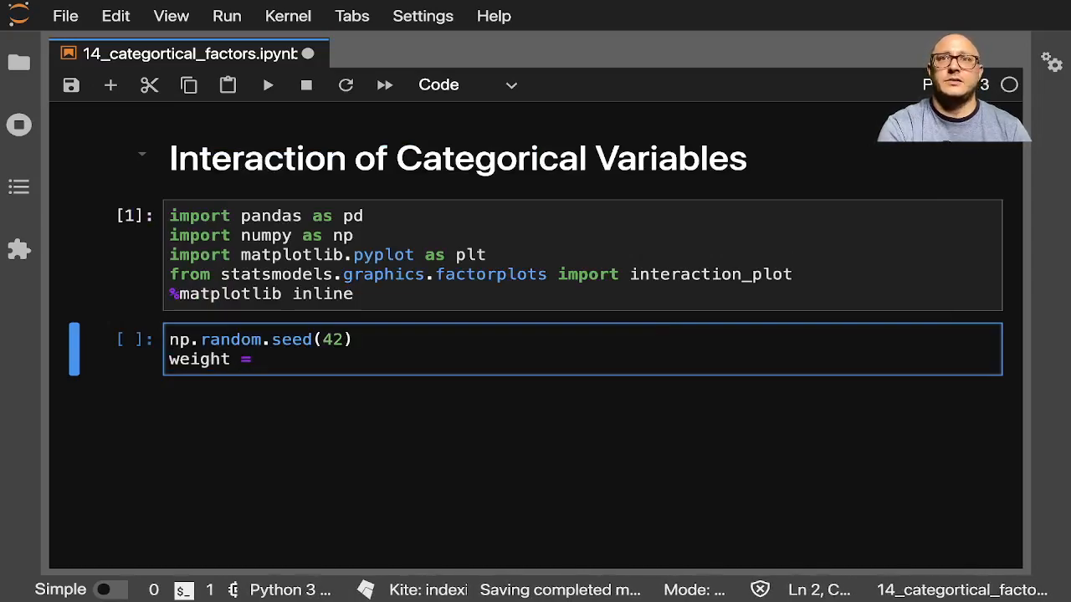
{"action": "type", "text": "pd.Seri"}
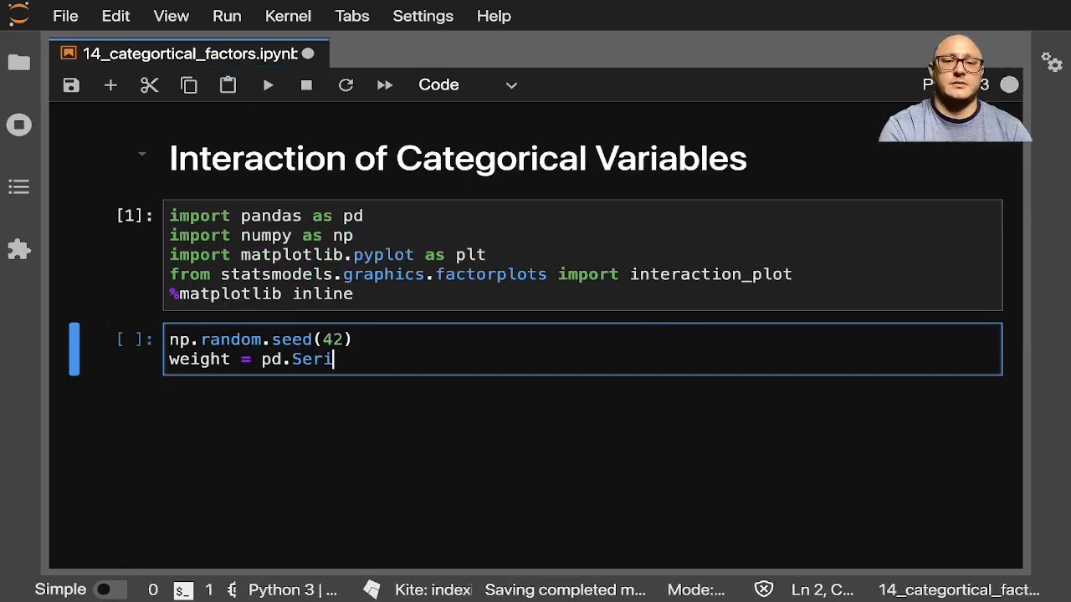
{"action": "type", "text": "es(np.)"}
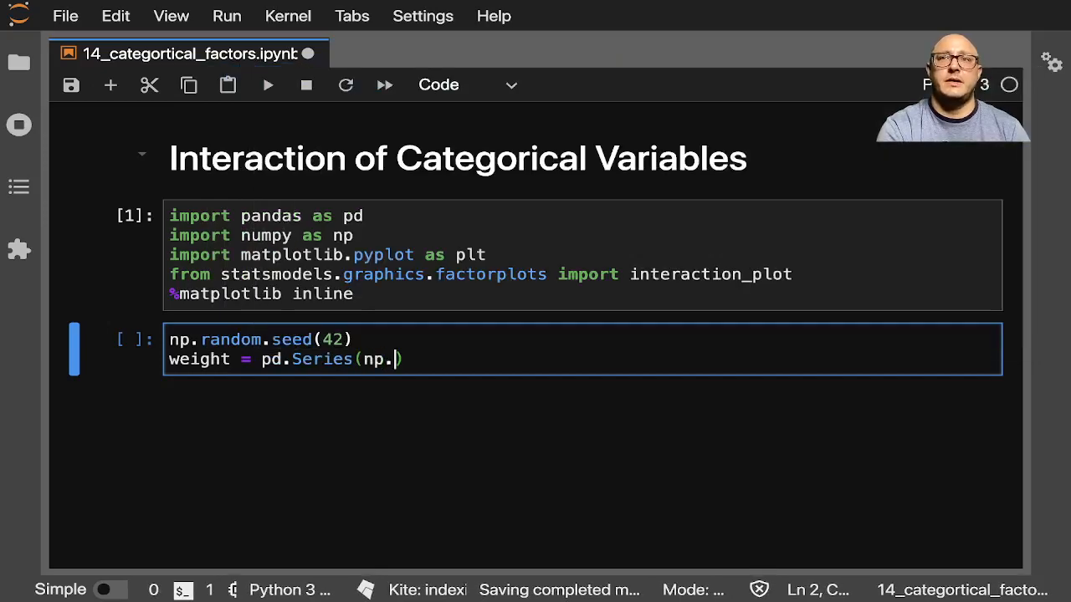
{"action": "type", "text": "repeat"}
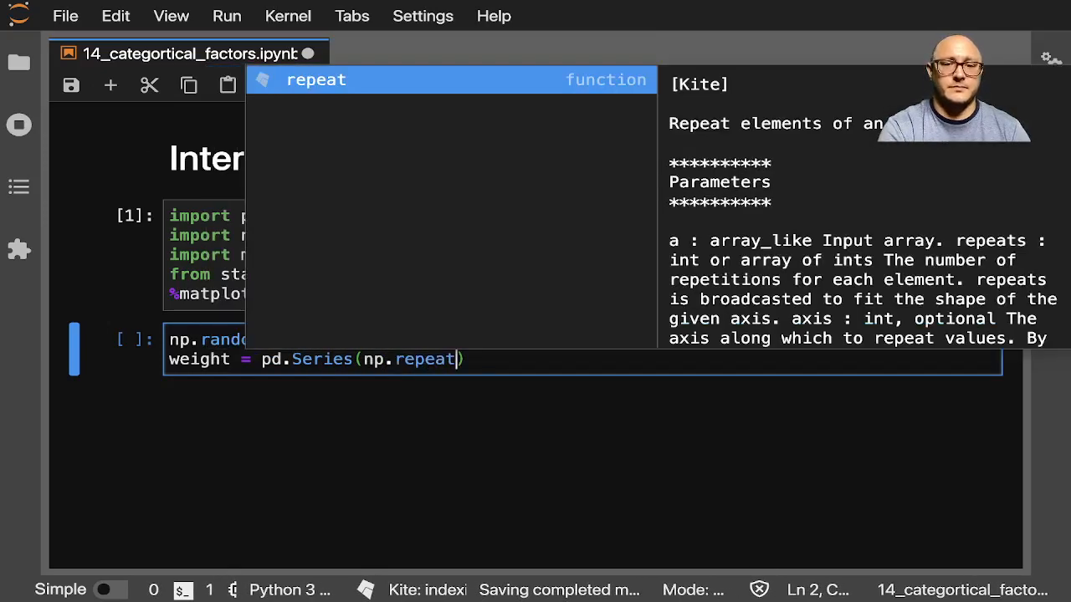
{"action": "type", "text": "(['low'])"}
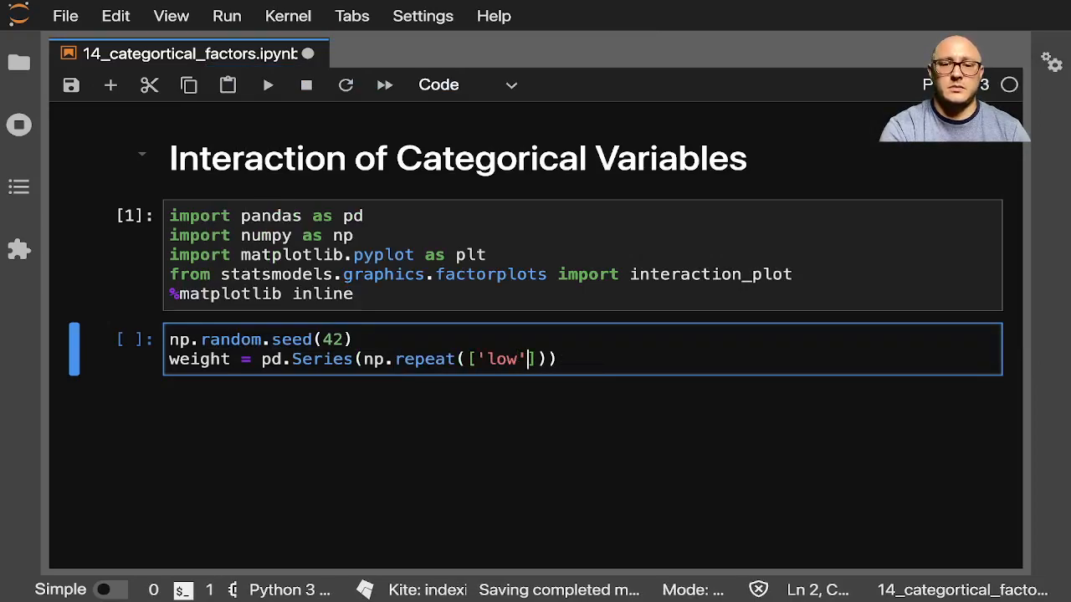
{"action": "type", "text": ",'low'"}
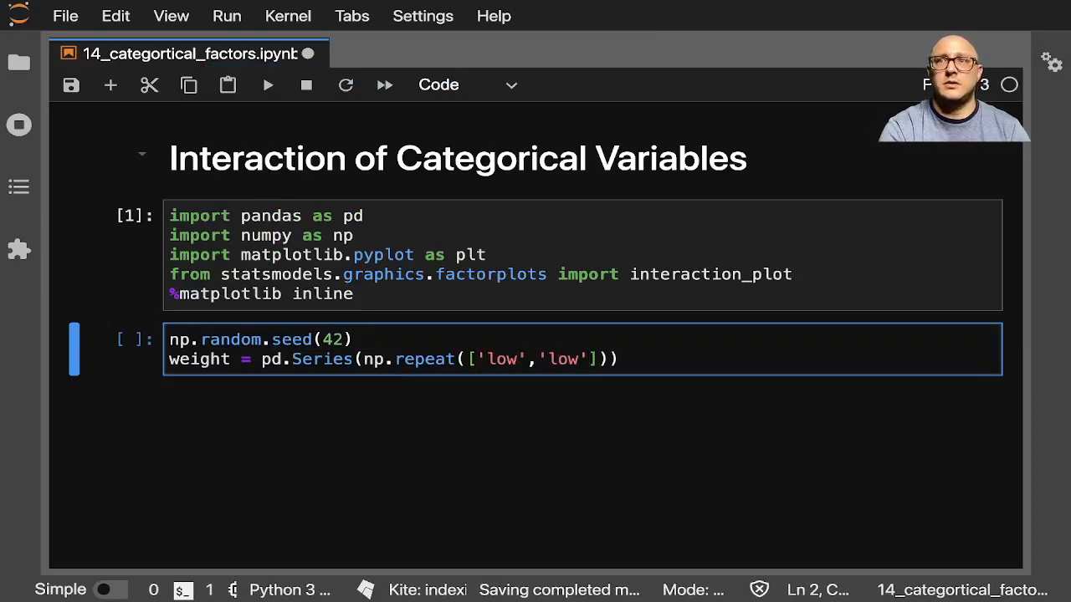
{"action": "key", "text": "Backspace"}
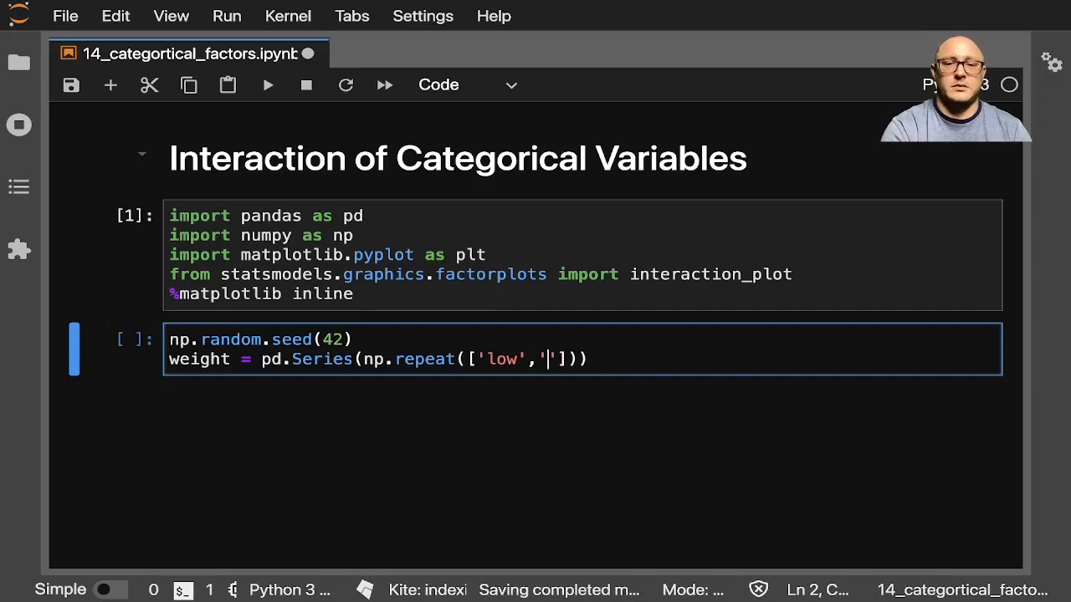
{"action": "type", "text": "hight"}
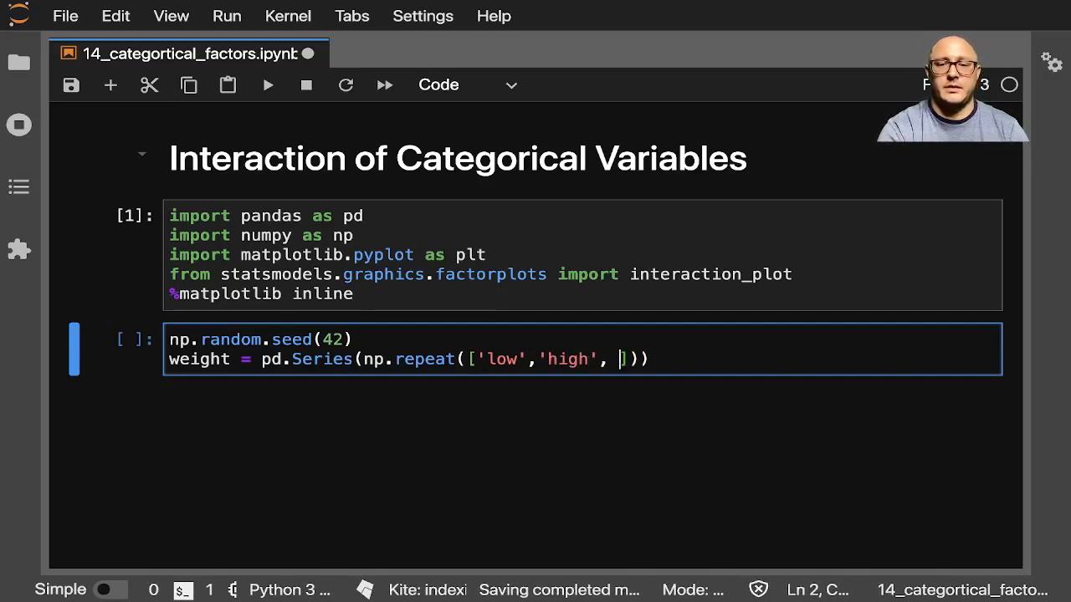
Complete weight as 'low','high' labels repeated 15 times with name='weight'.
{"action": "type", "text": "'low', 'hi"}
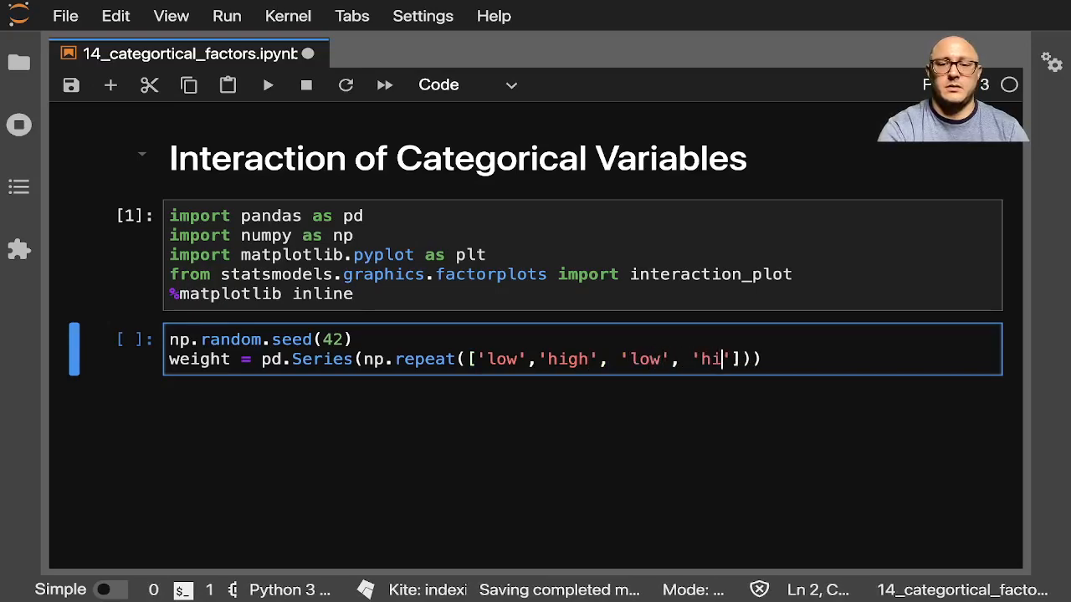
{"action": "type", "text": "gh"}
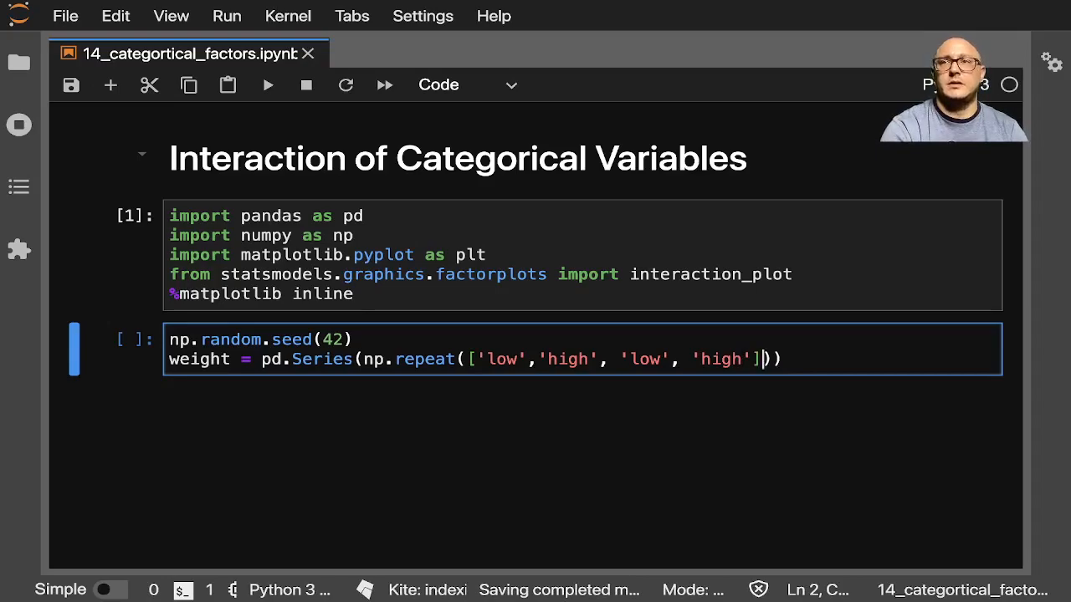
{"action": "type", "text": ", 4"}
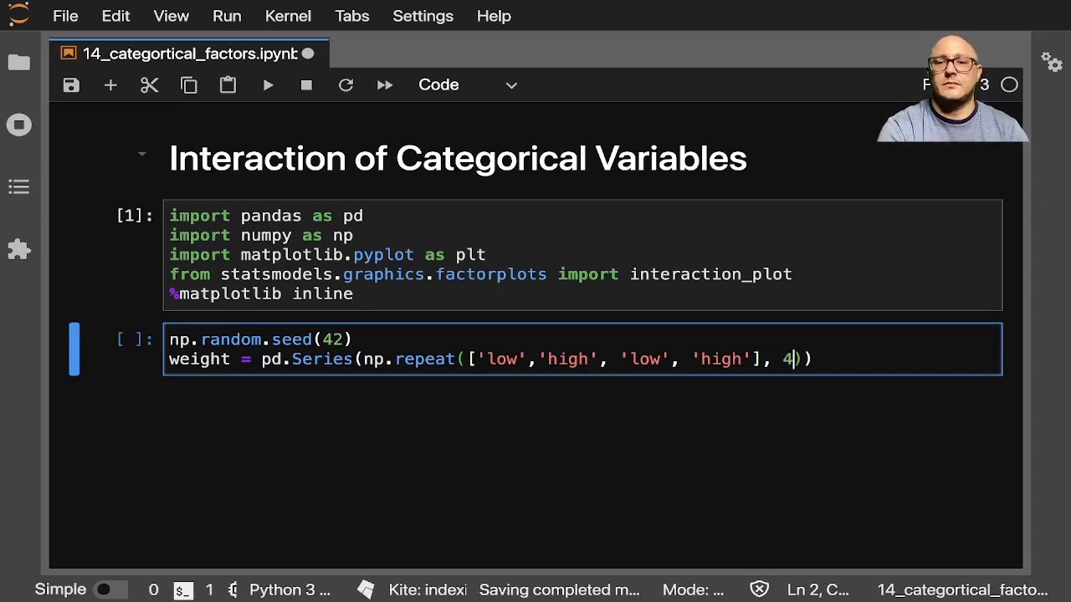
{"action": "type", "text": "5"}
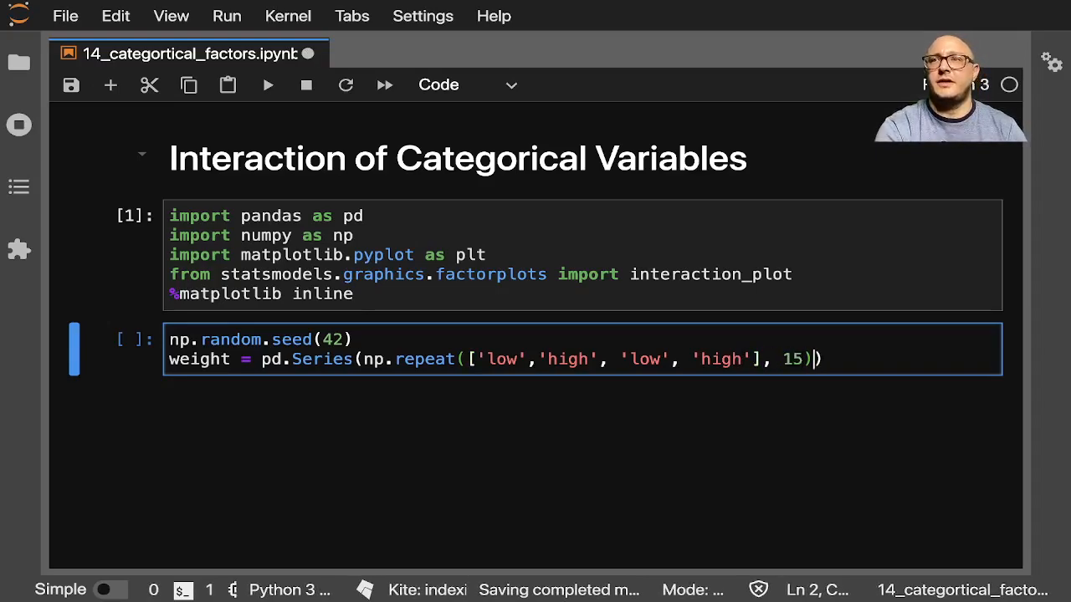
{"action": "type", "text": ", name=w"}
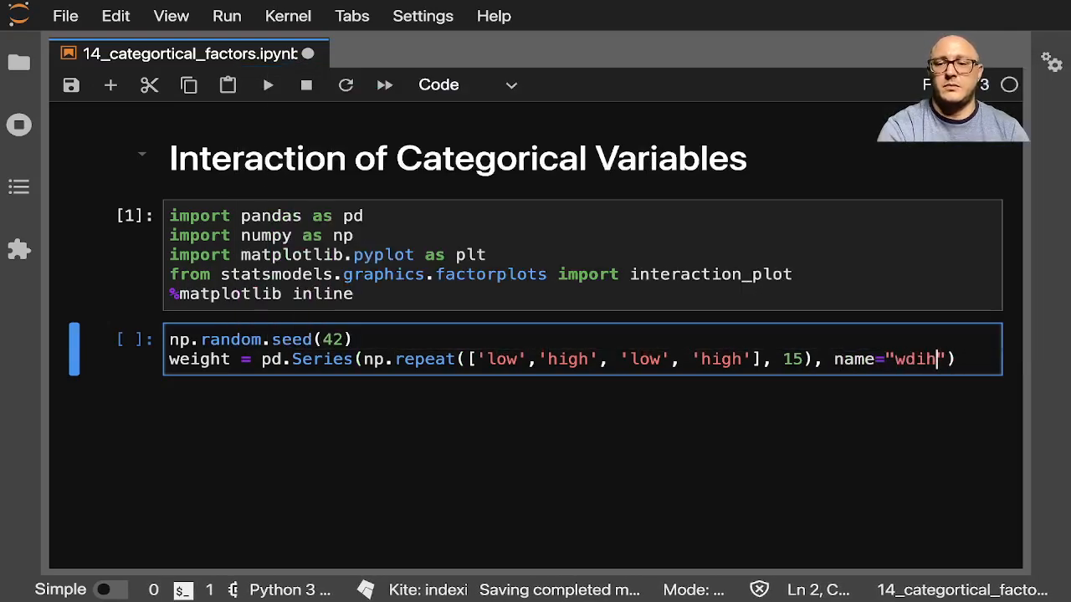
{"action": "type", "text": "eight"}
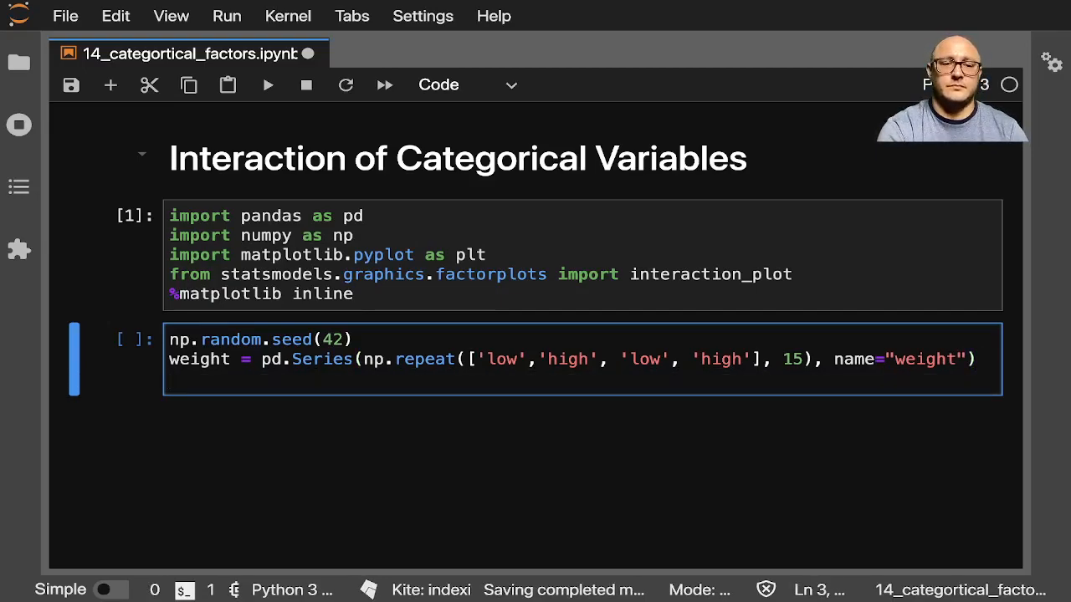
Start the intake Series as pd.Series(np.repeat(['low_carb','hi_carb']...)).
{"action": "type", "text": "in"}
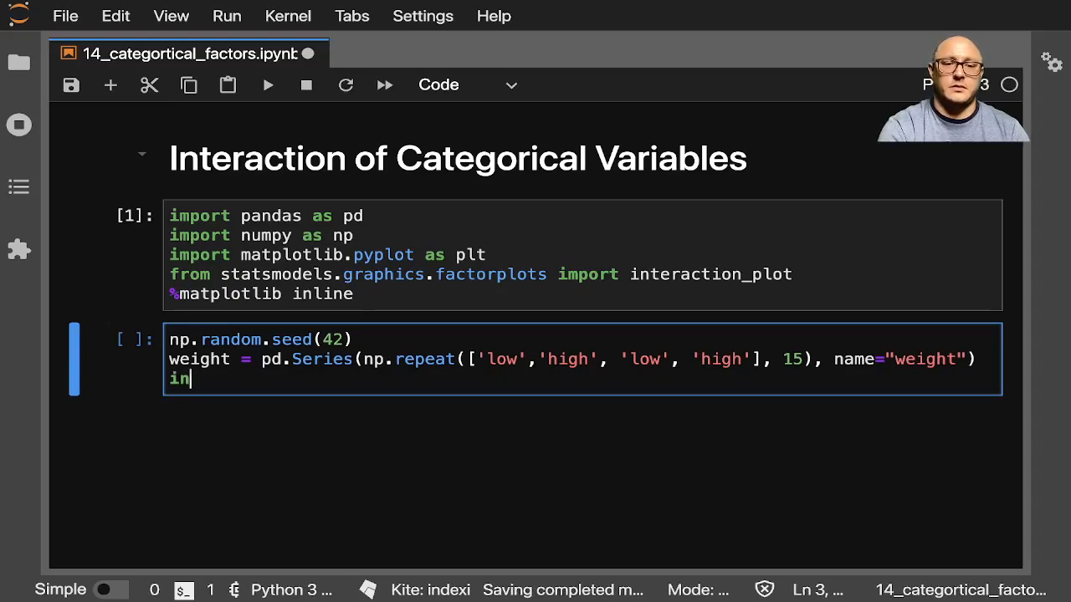
{"action": "type", "text": "take ="}
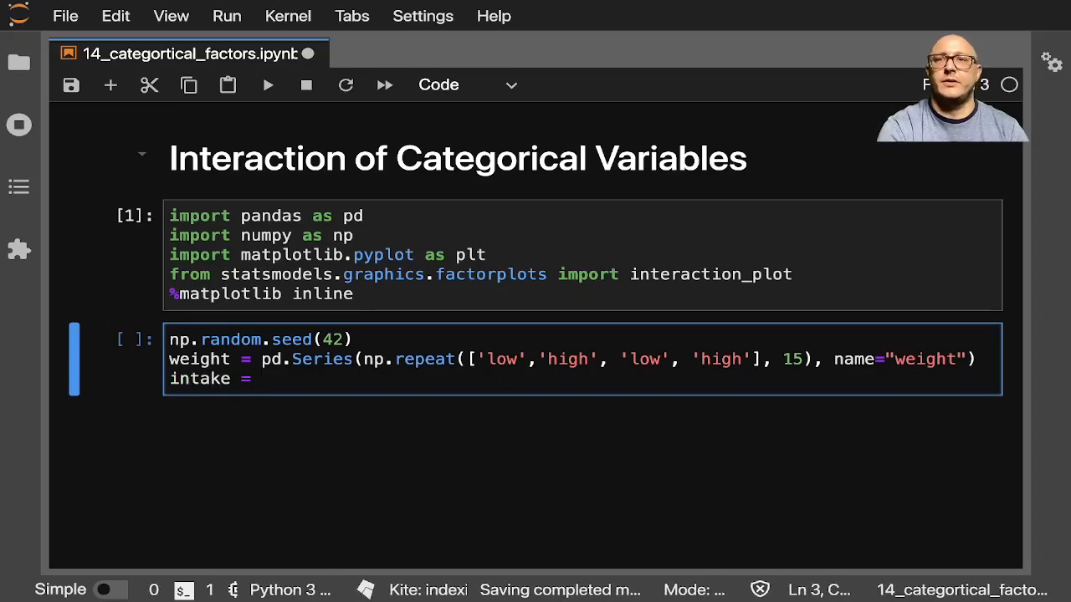
{"action": "type", "text": "np"}
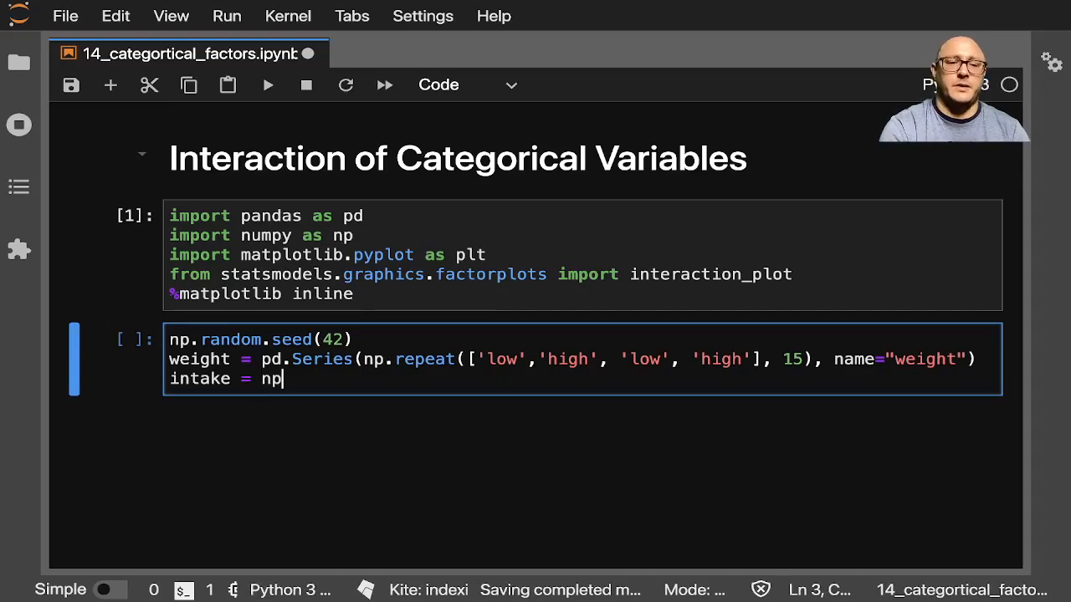
{"action": "type", "text": "pd."}
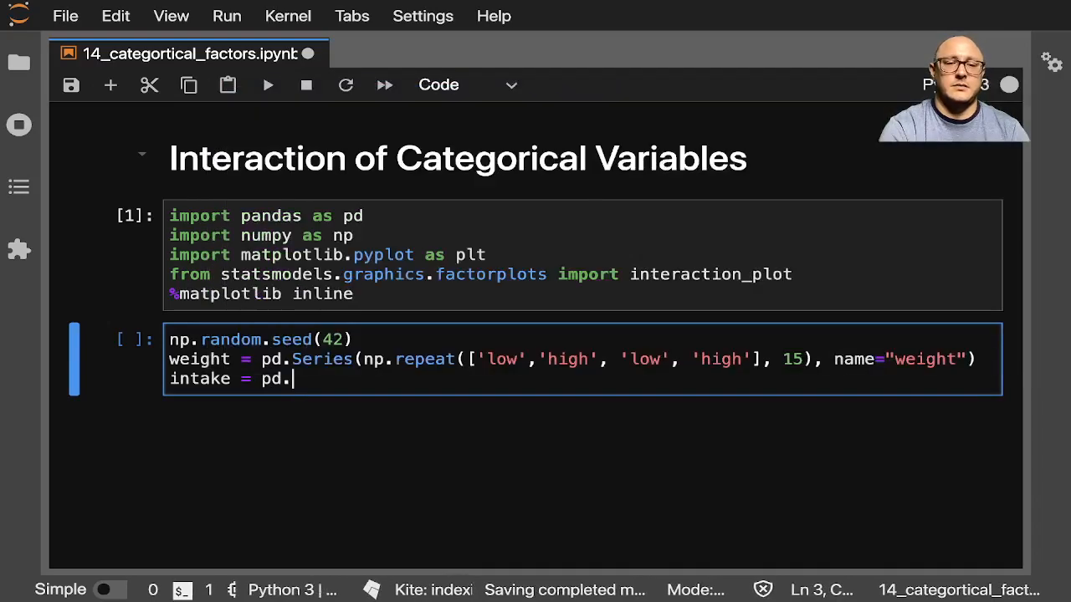
{"action": "type", "text": "Series"}
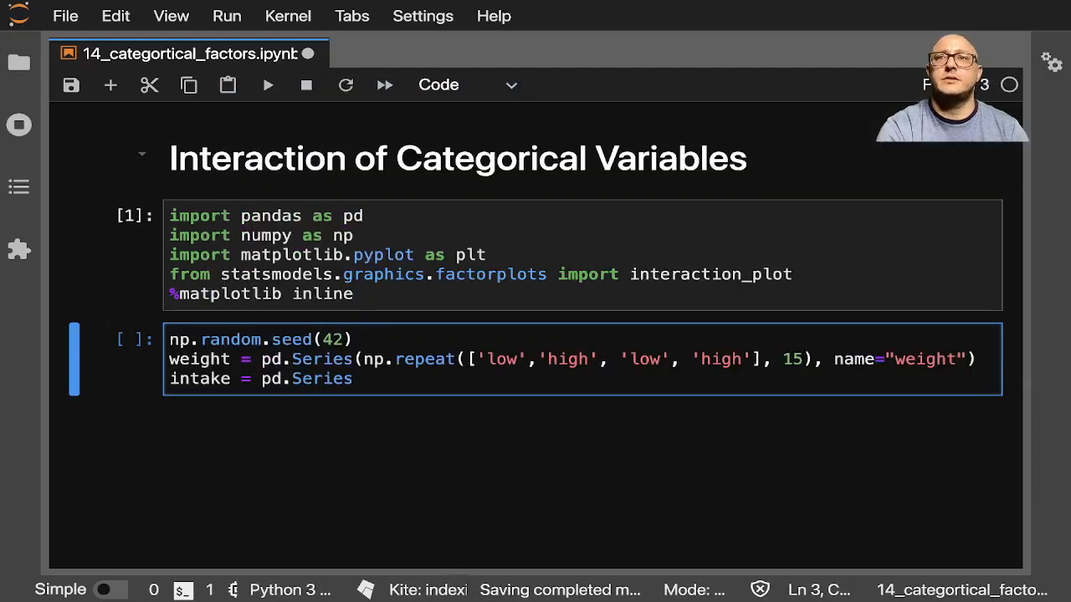
{"action": "type", "text": "(np.repa"}
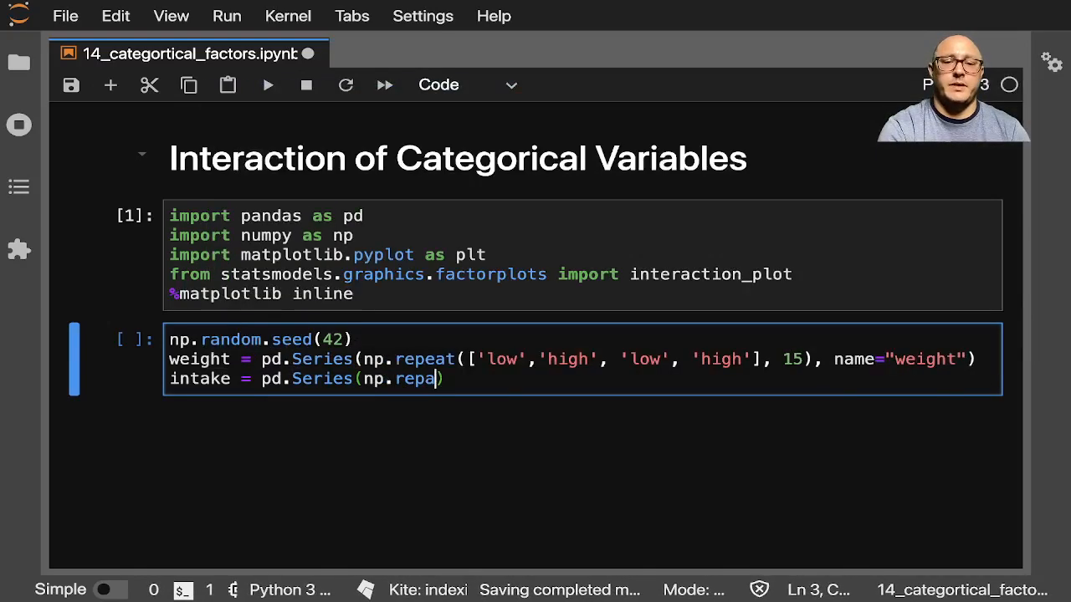
{"action": "type", "text": "t(['l'"}
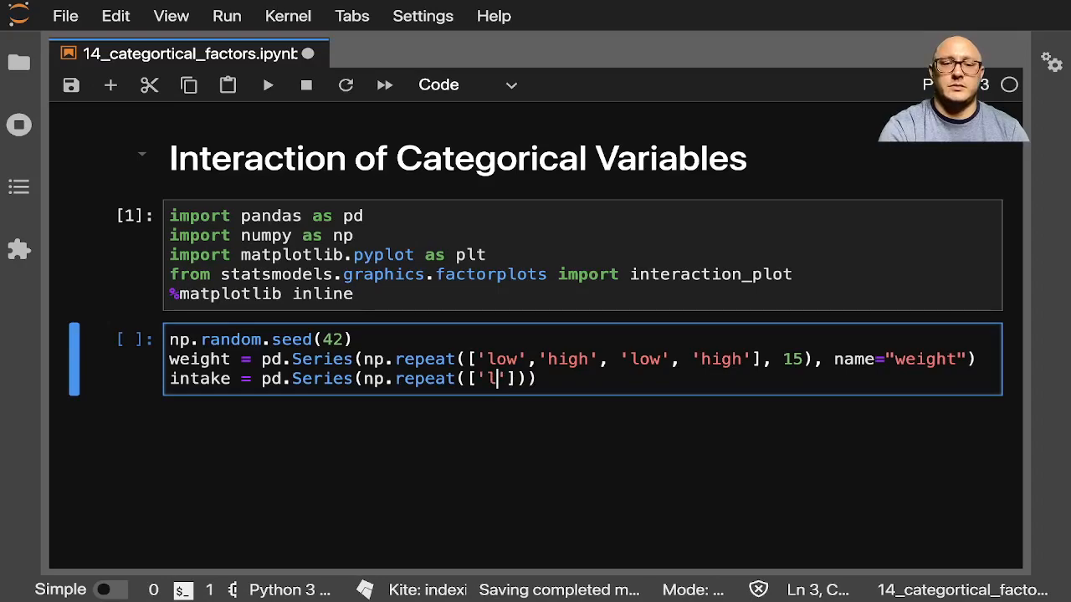
{"action": "type", "text": "ow_carb"}
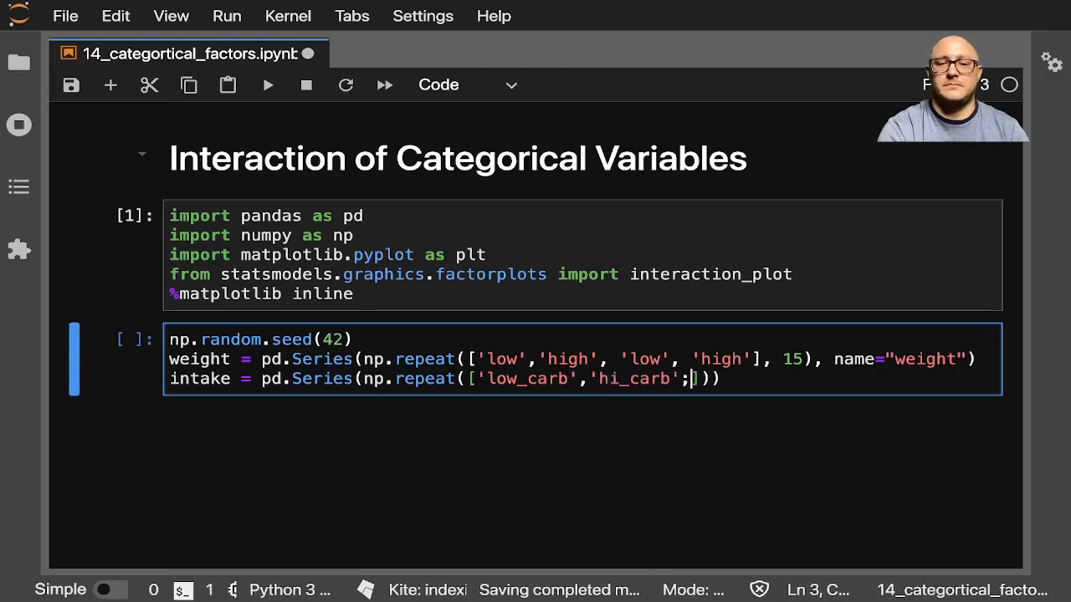
Finish intake with 30 repeats and name='intake', removing a stray semicolon.
{"action": "key", "text": "Backspace"}
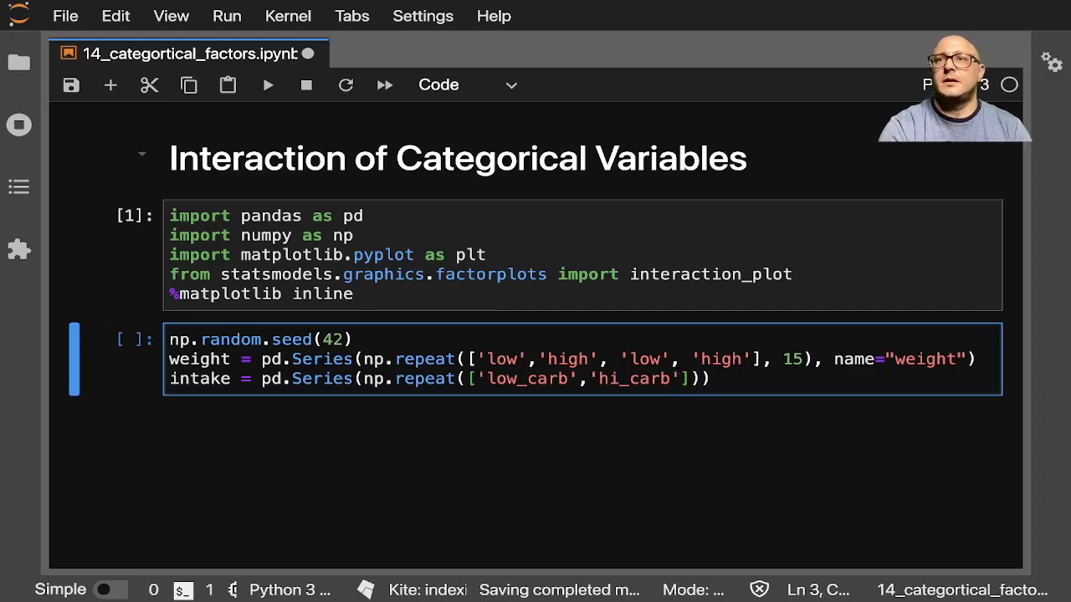
{"action": "type", "text": ", 3"}
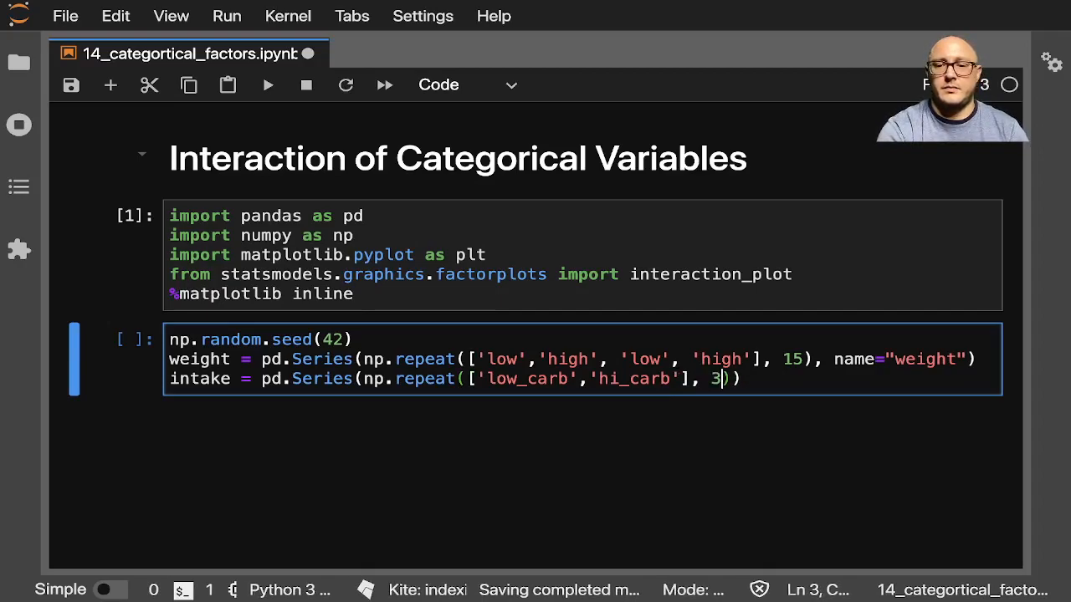
{"action": "type", "text": "0"}
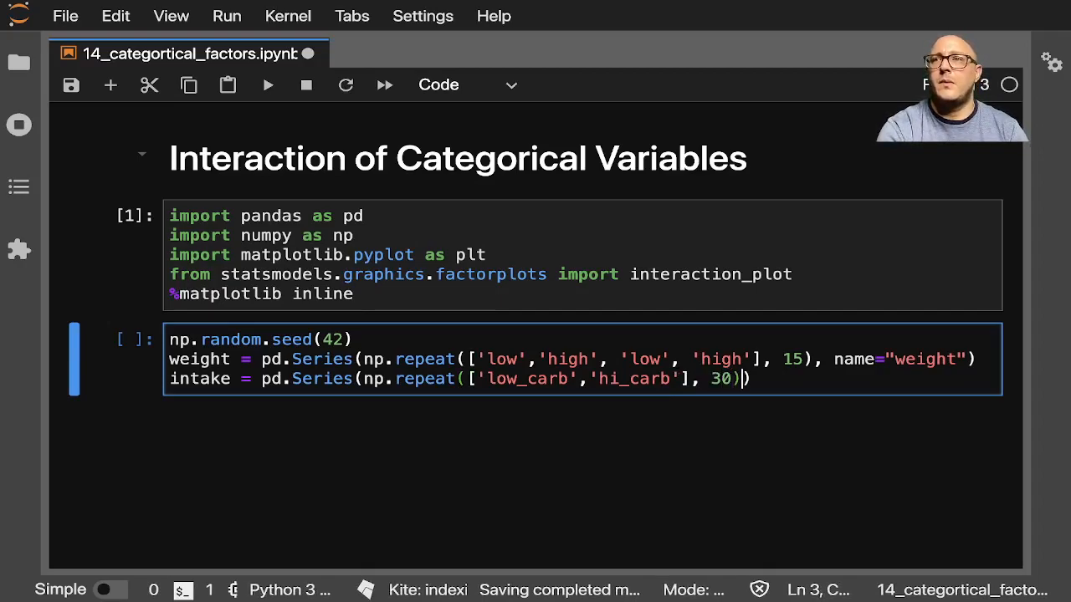
{"action": "type", "text": ", name=\"int"}
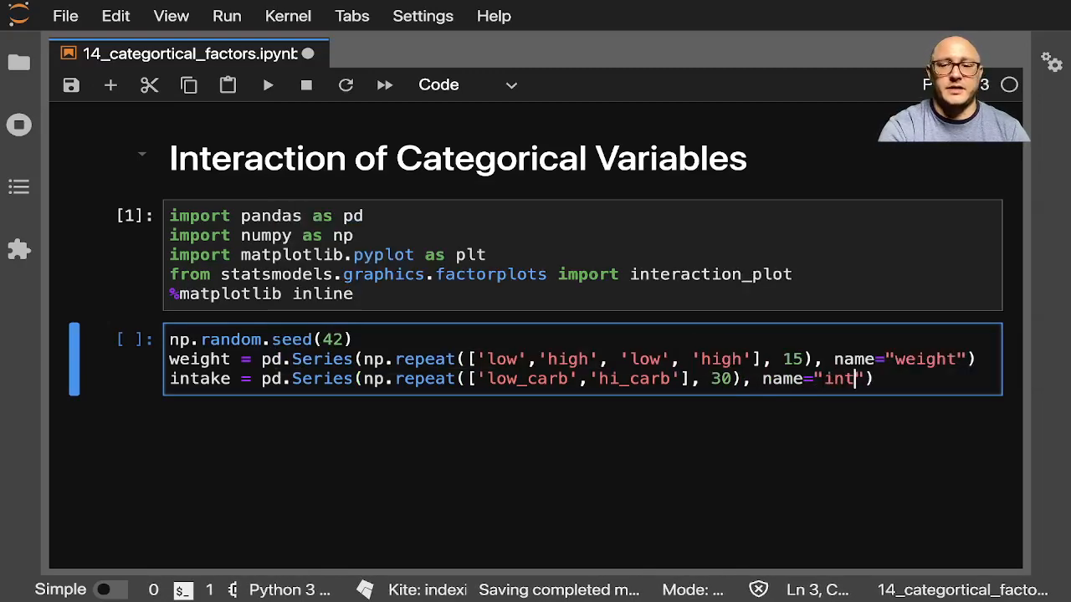
{"action": "type", "text": "ake"}
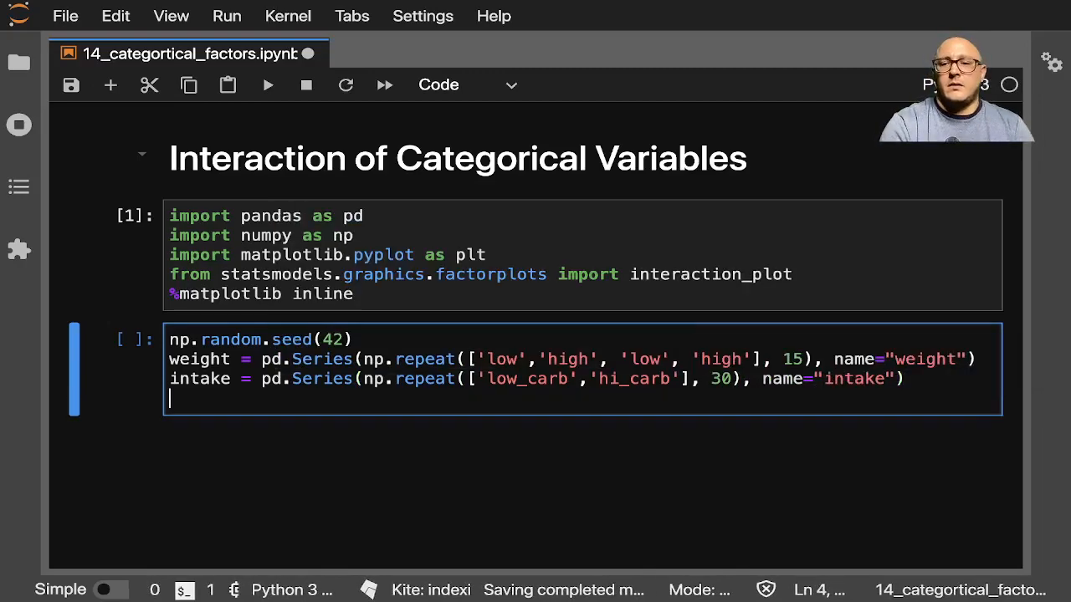
Define days as np.log(np.random.randint(1, 30, size=60)) and run the data cell.
{"action": "type", "text": "day"}
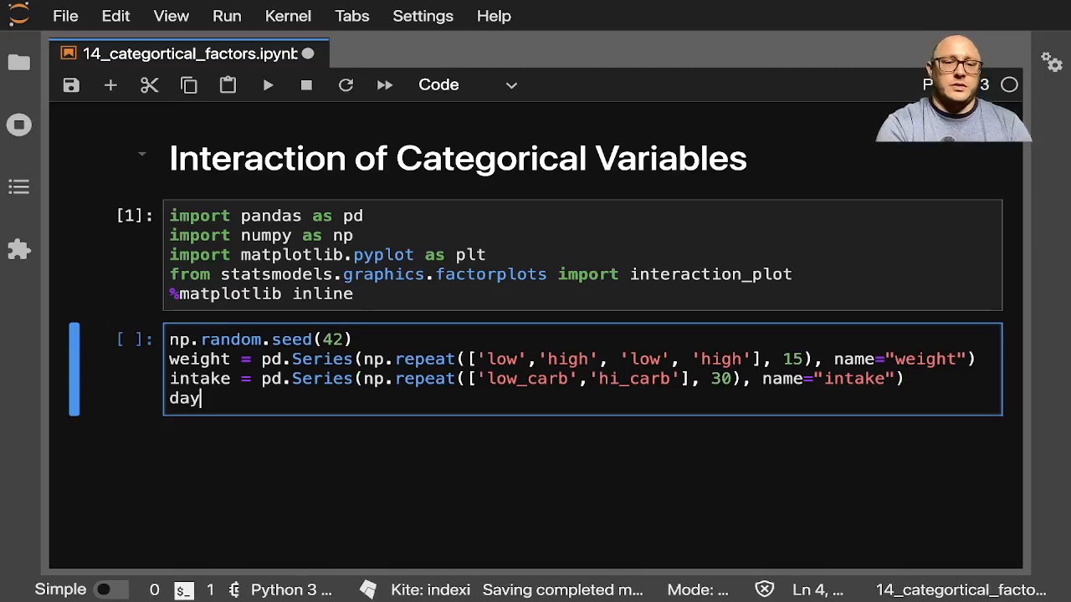
{"action": "type", "text": "s = np.log(np.random.ra"}
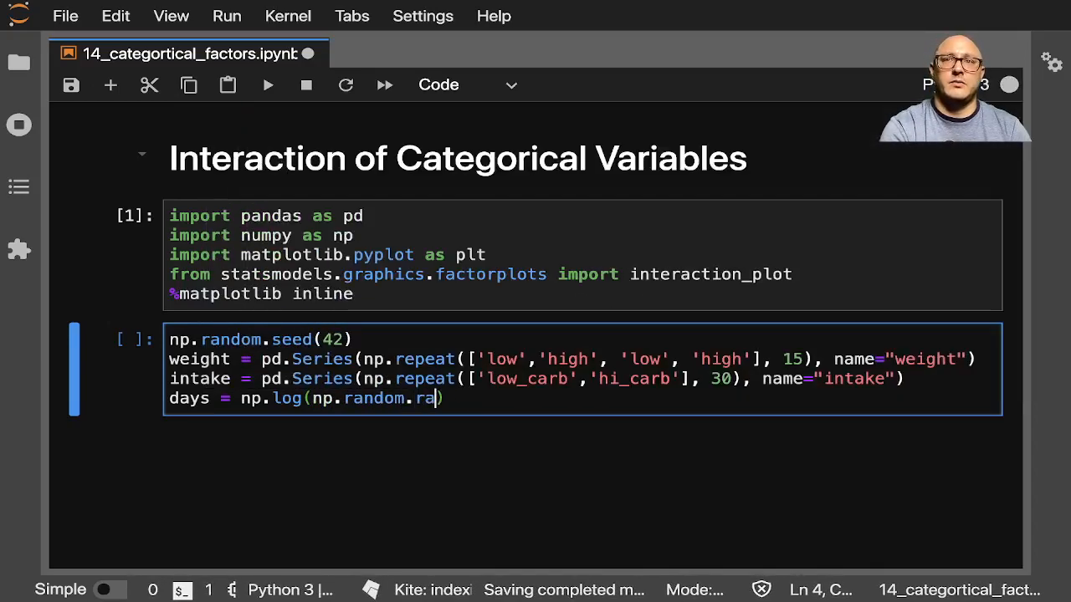
{"action": "type", "text": "ndint"}
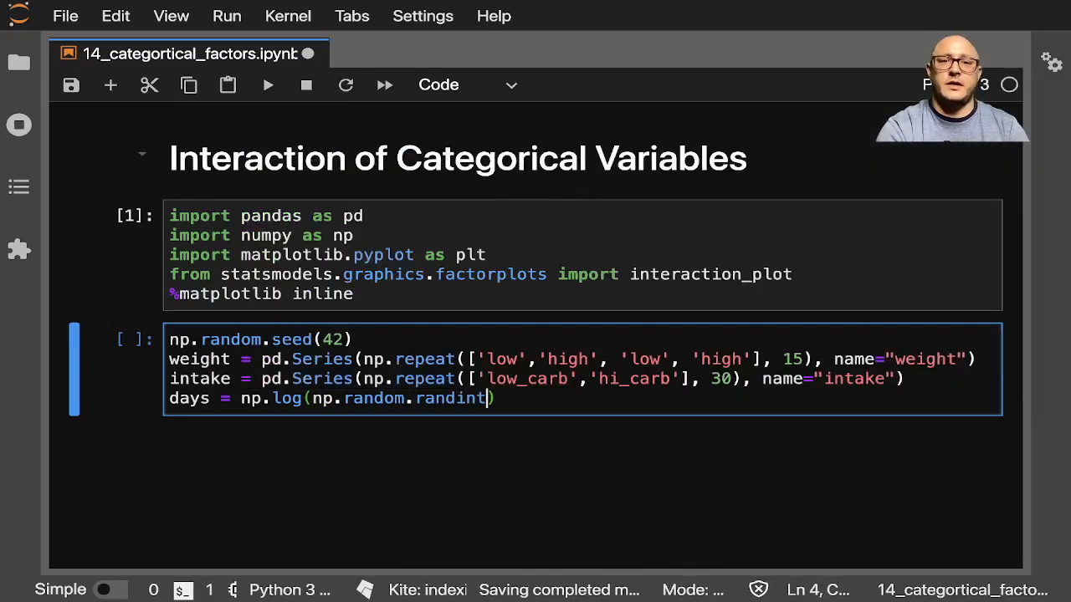
{"action": "type", "text": "(1, 20)"}
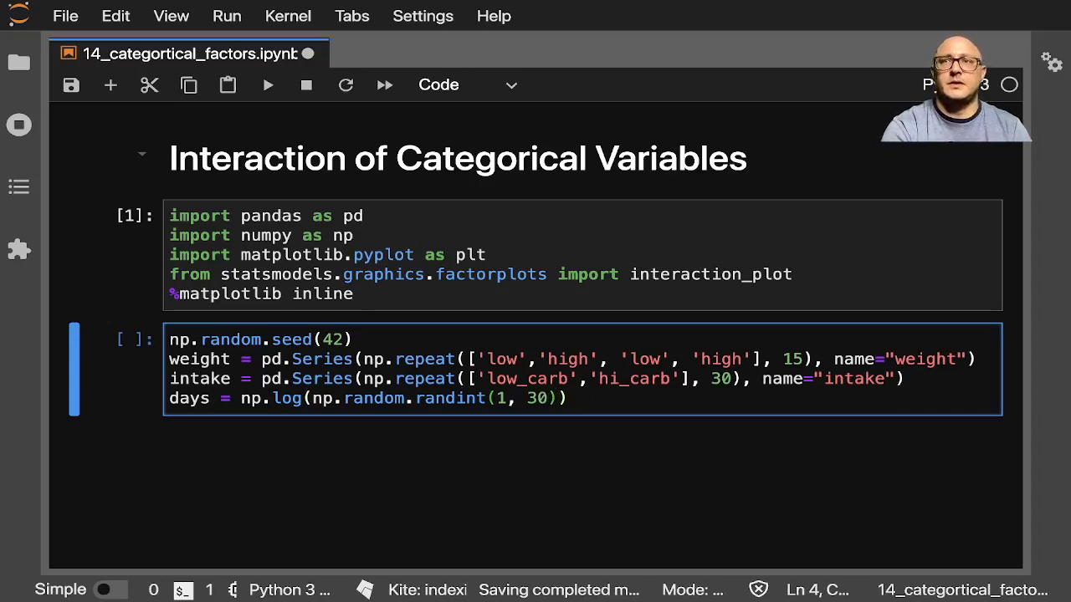
{"action": "type", "text": ", size=15"}
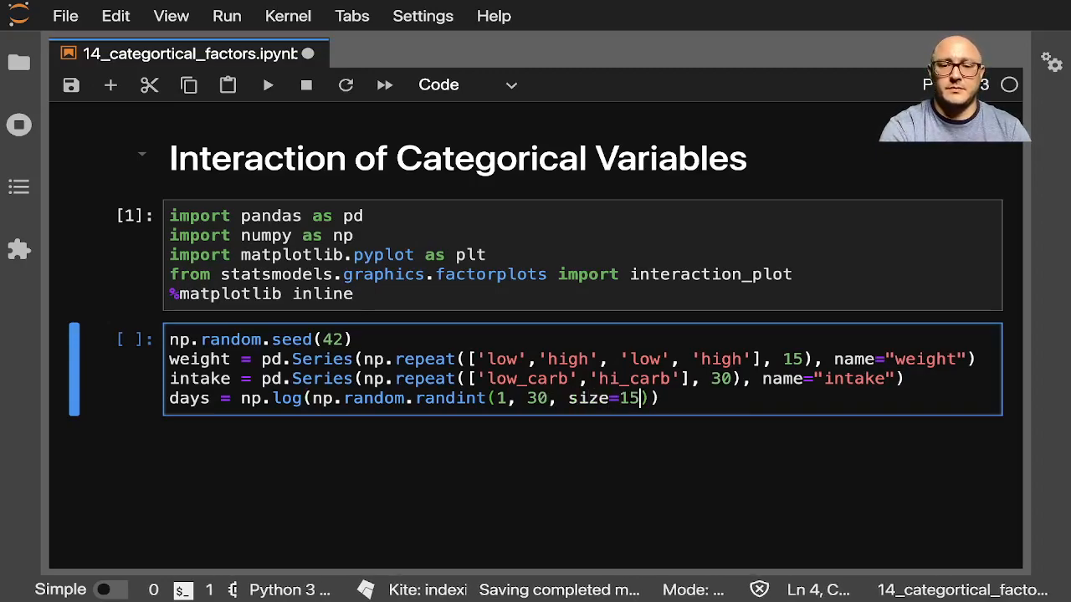
{"action": "type", "text": "60"}
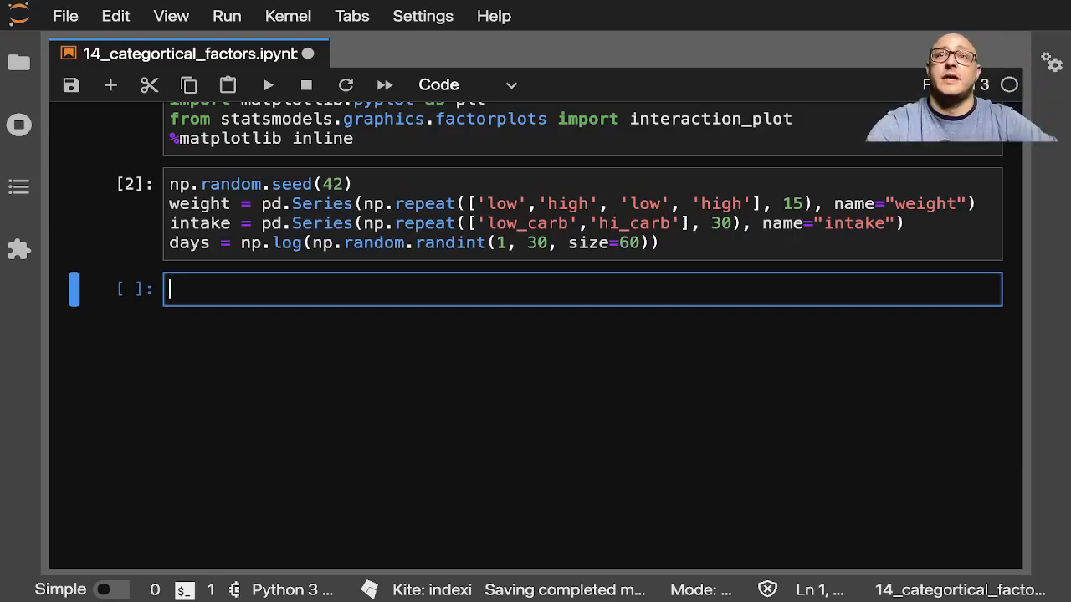
Create fig, ax with plt.subplots(figsize=(10, 10)).
{"action": "type", "text": "fi"}
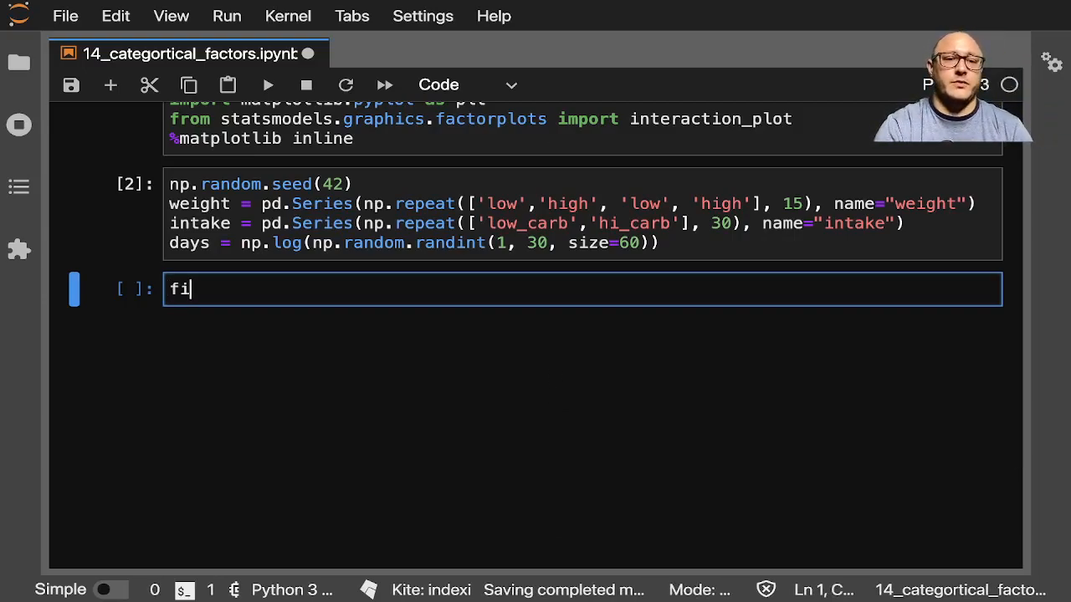
{"action": "type", "text": "g, ax"}
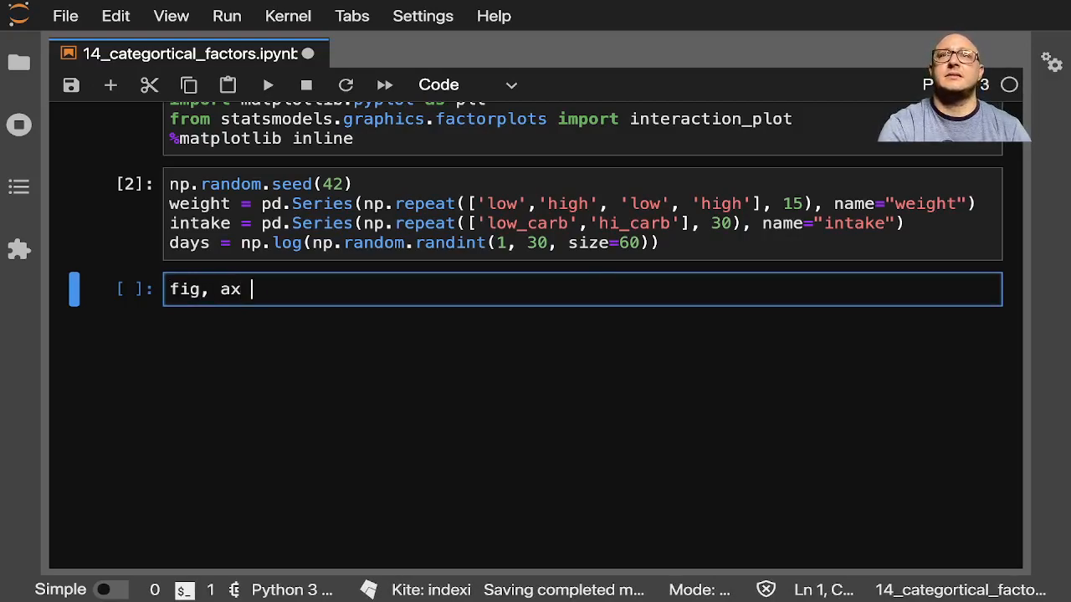
{"action": "type", "text": "= plt.su"}
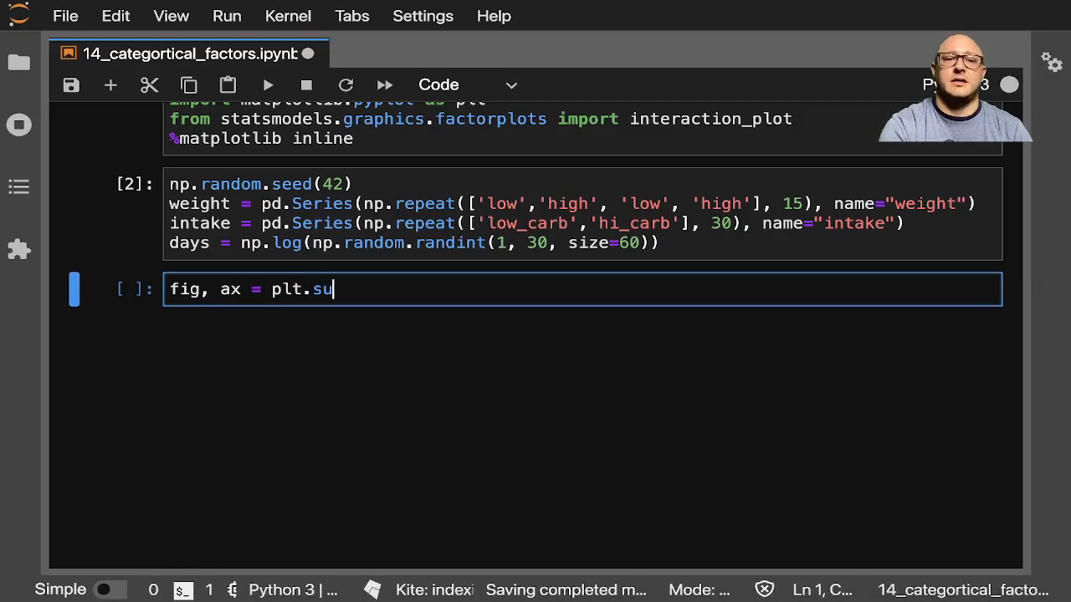
{"action": "type", "text": "bplots()"}
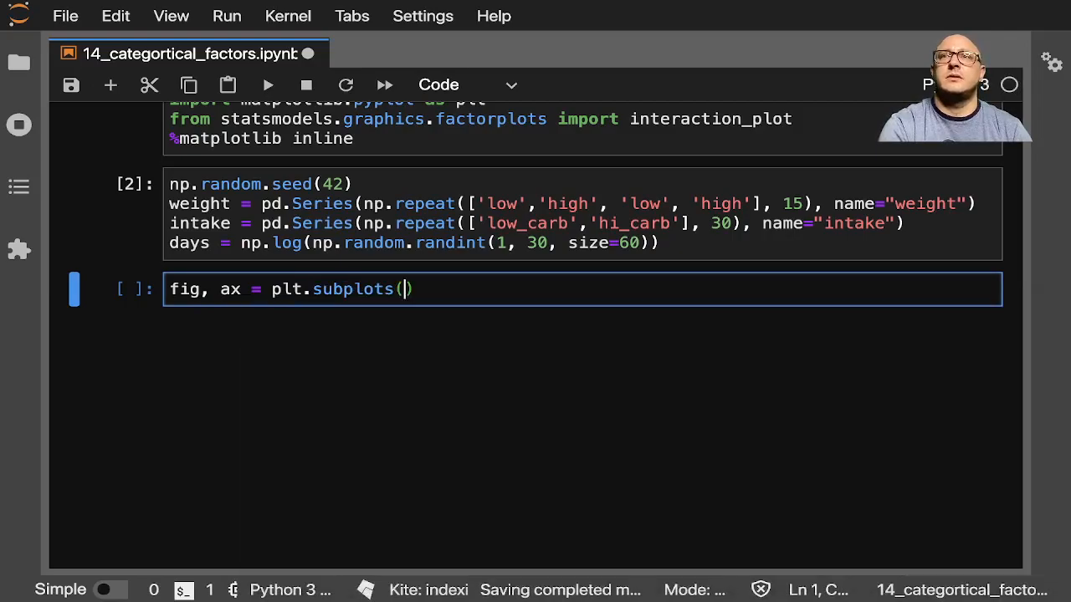
{"action": "type", "text": "figsize"}
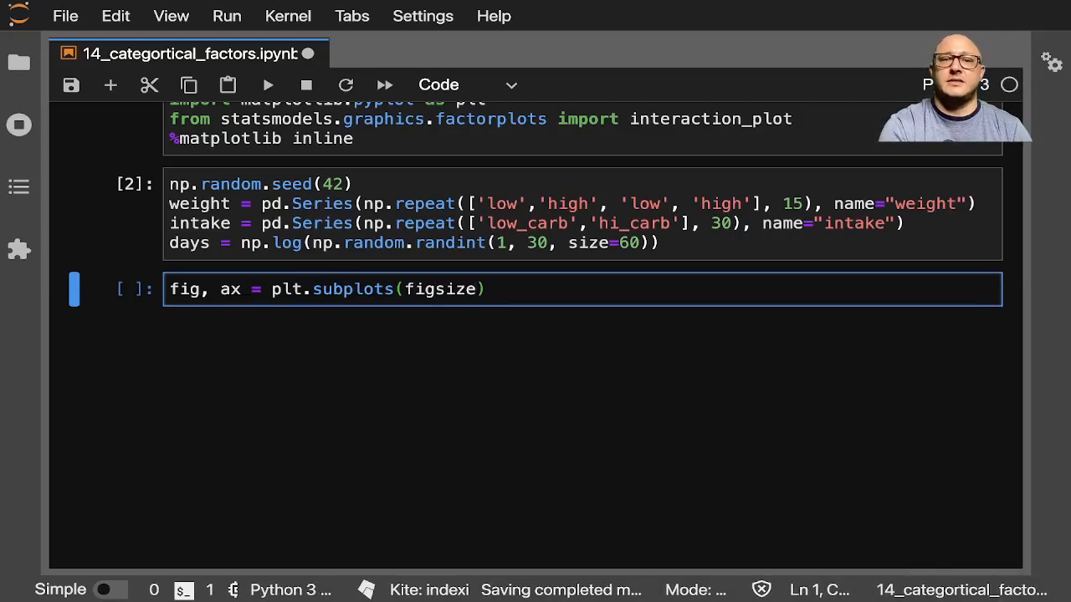
{"action": "type", "text": "="}
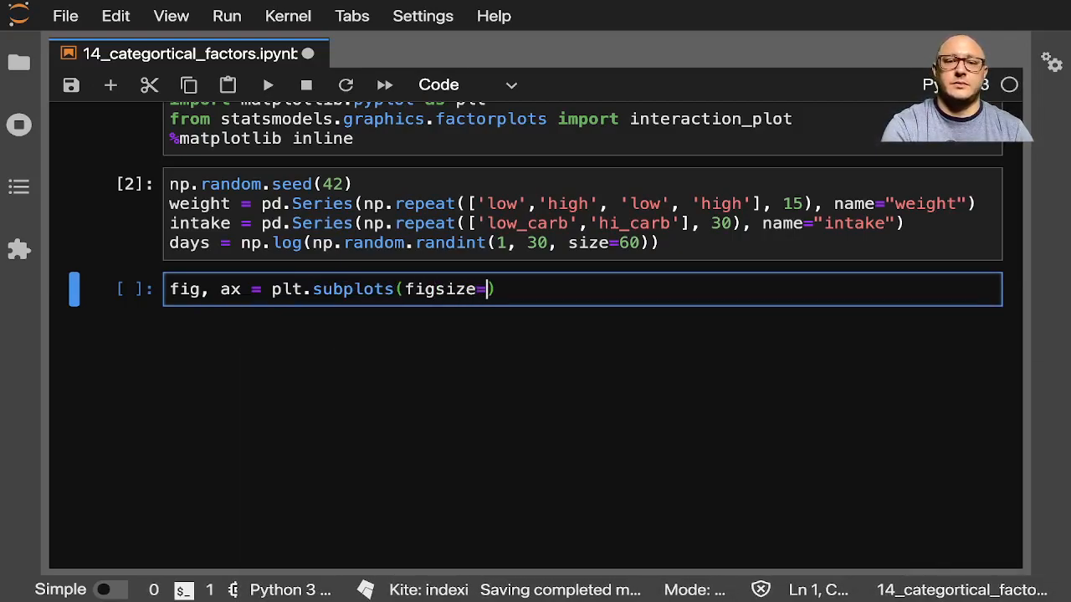
{"action": "type", "text": "(10, 10))"}
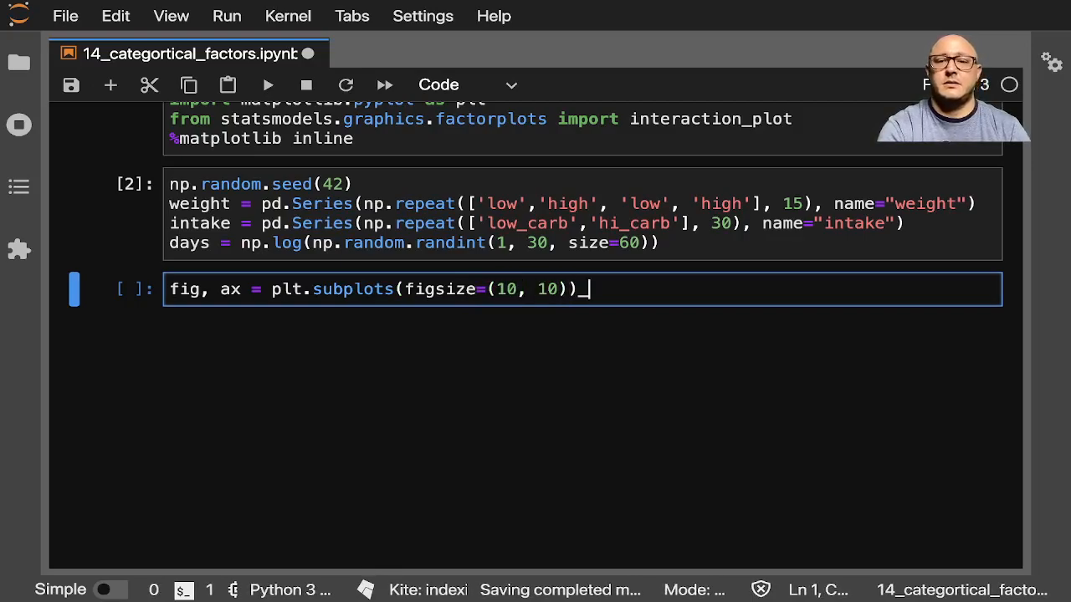
Begin fig = interaction_plot(x=weight, trace=intake, response=days, ...).
{"action": "type", "text": "fi"}
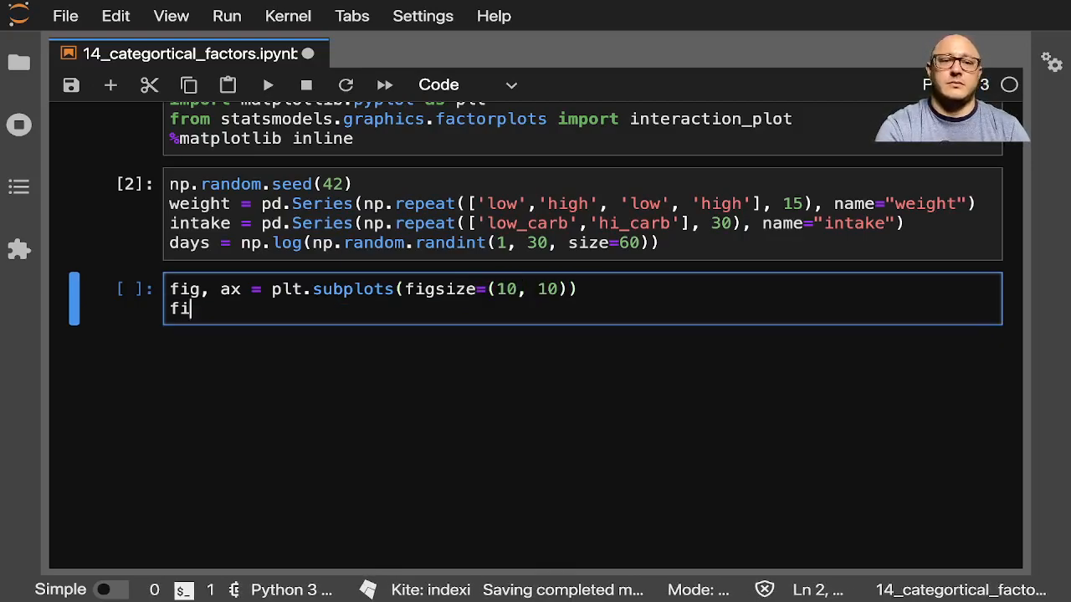
{"action": "type", "text": "g = interaction_plot"}
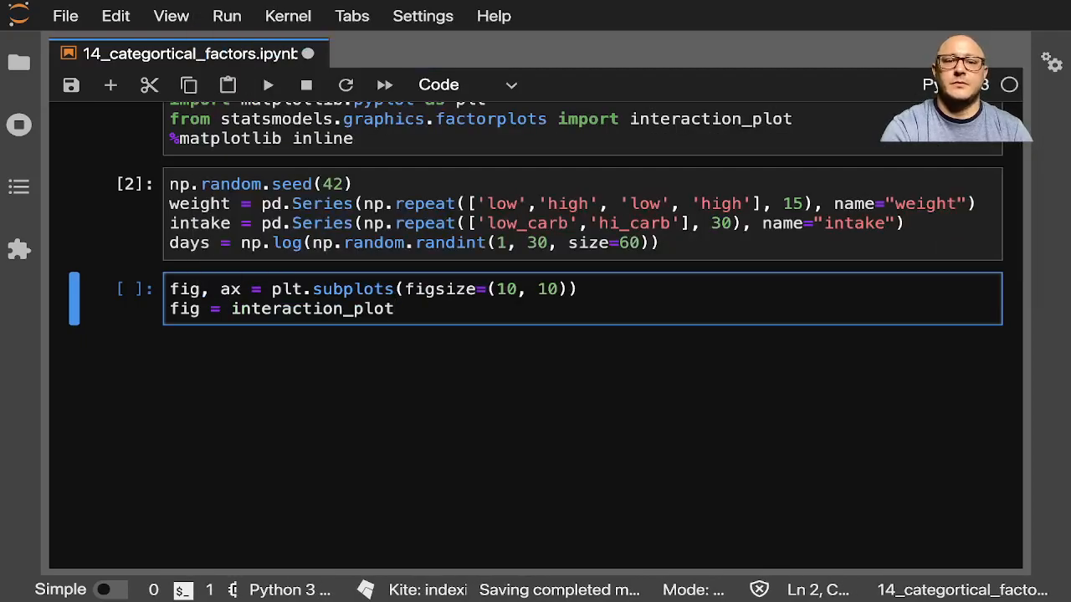
{"action": "type", "text": ")"}
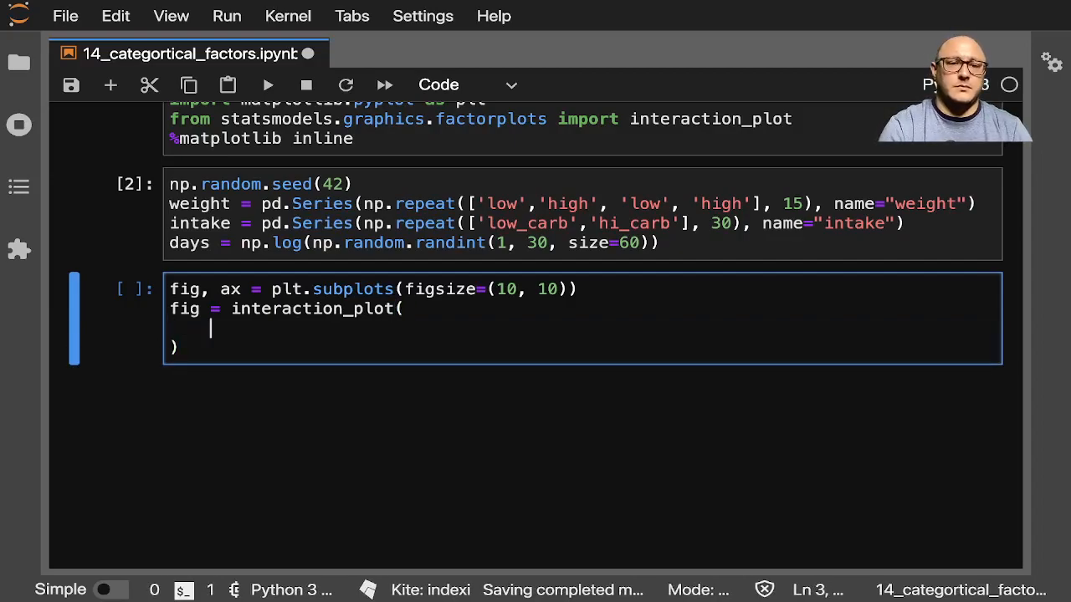
{"action": "type", "text": "x=w"}
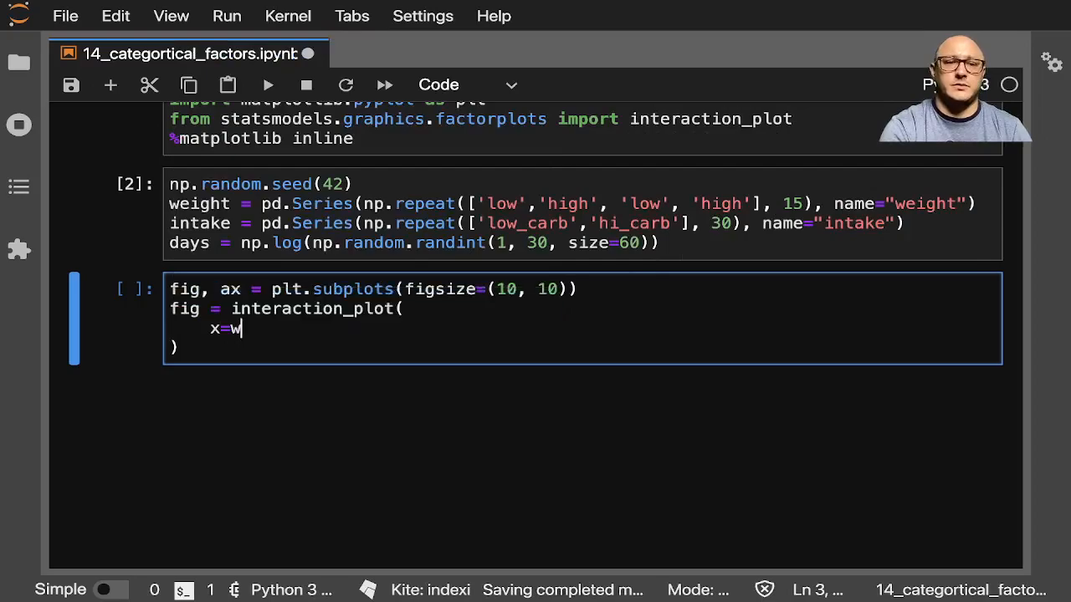
{"action": "type", "text": "eight,"}
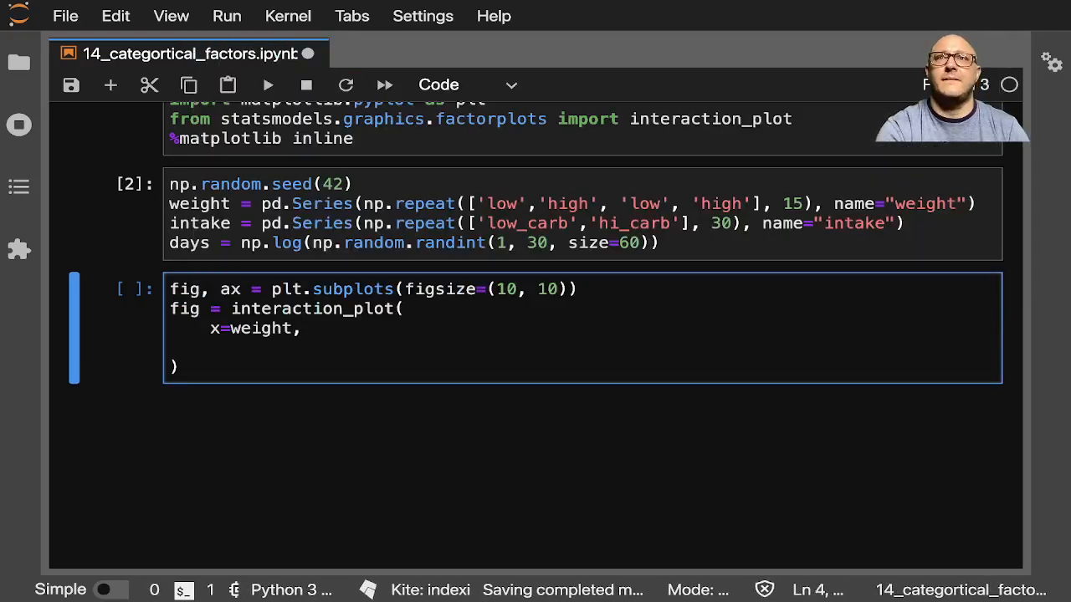
{"action": "type", "text": "trace=intake,"}
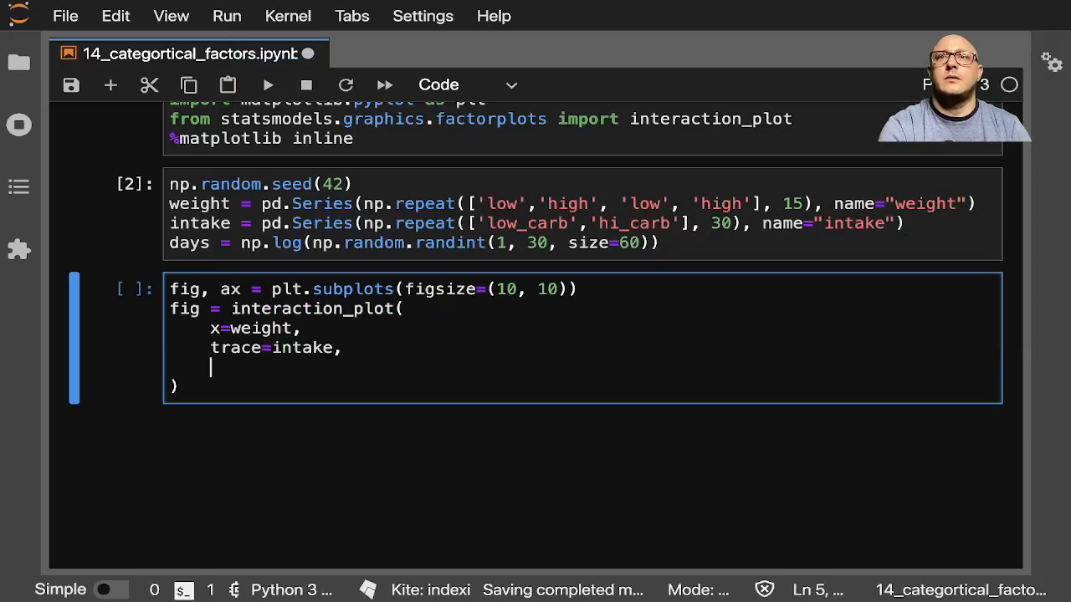
{"action": "type", "text": "repon"}
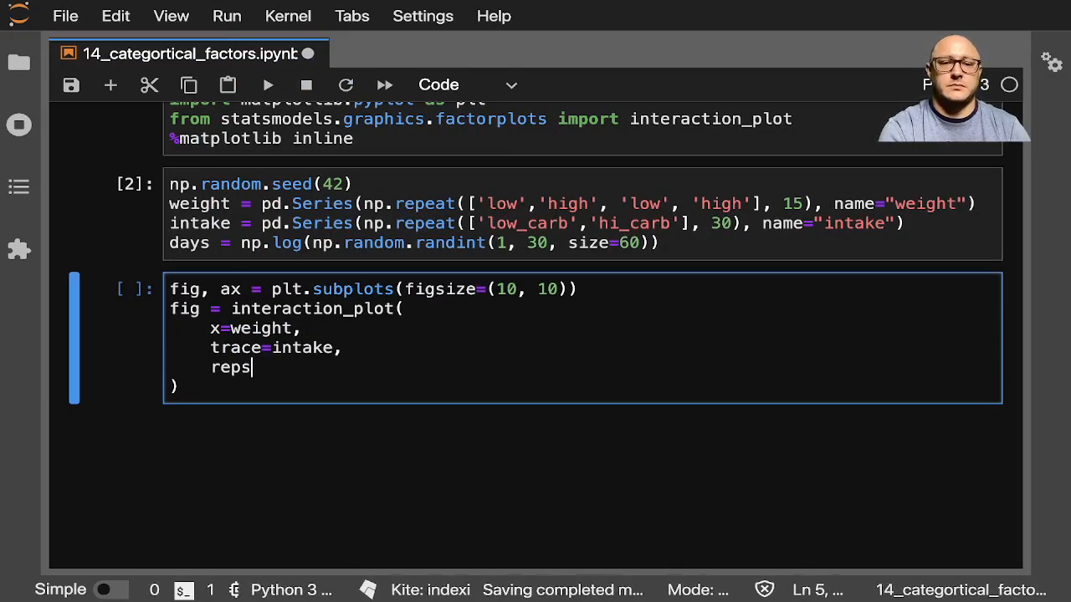
{"action": "type", "text": "response="}
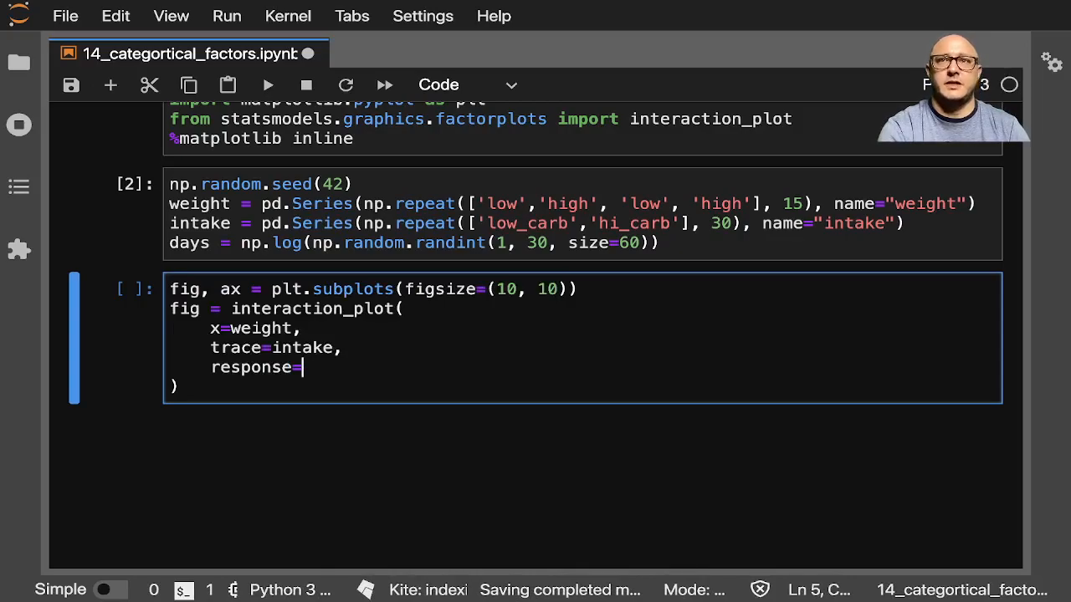
{"action": "type", "text": "days,"}
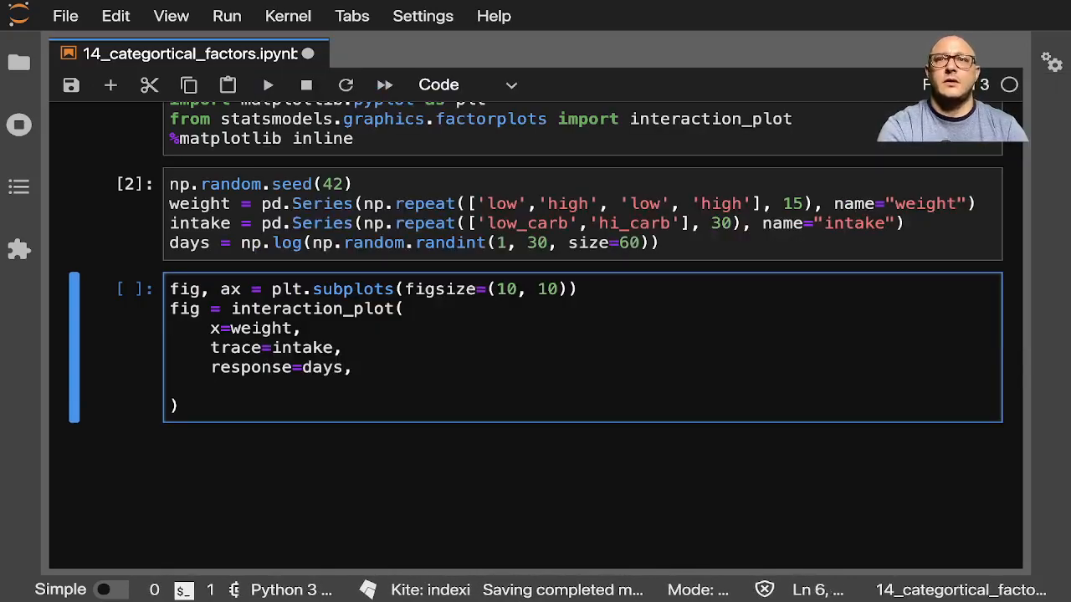
Add colors firebrick/navy, markers '^' and 'D', ms=10 and ax=ax, fixing the invalid marker after running.
{"action": "type", "text": "colors=['"}
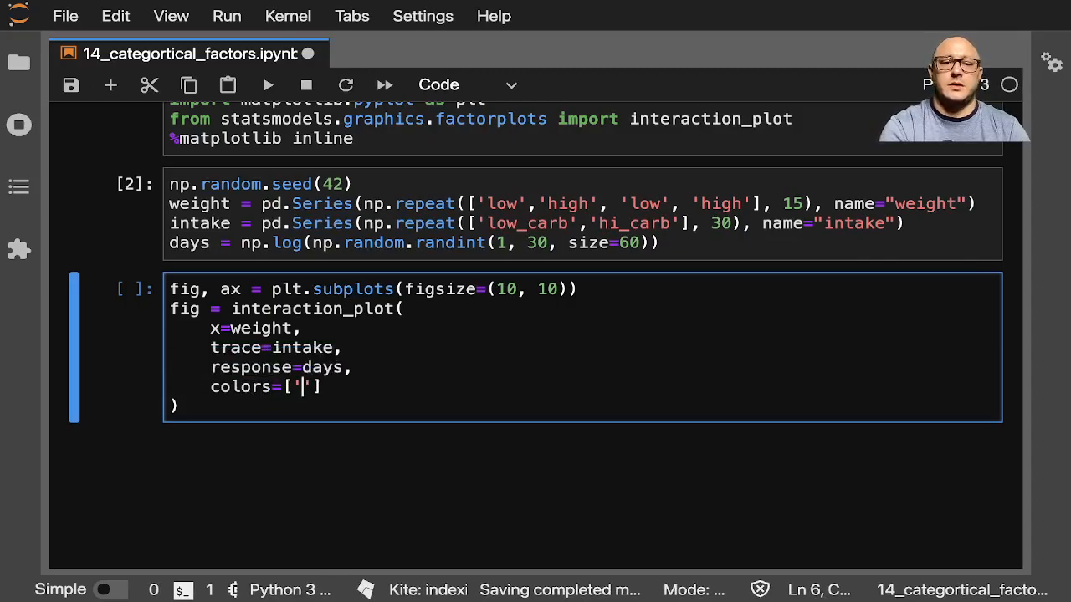
{"action": "type", "text": "fif"}
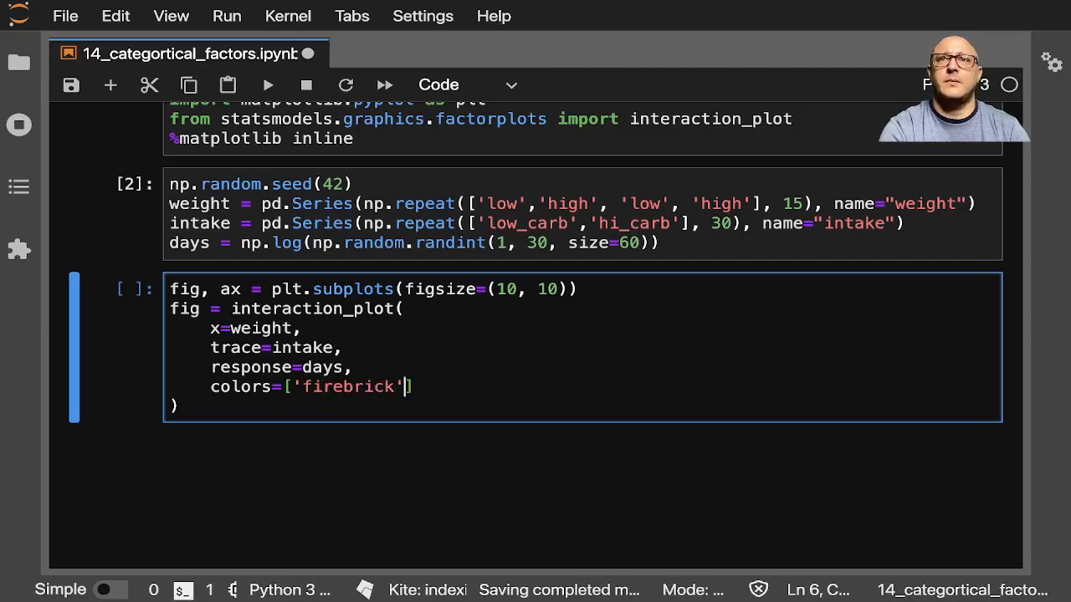
{"action": "type", "text": ", 'navy'"}
{"action": "type", "text": "m"}
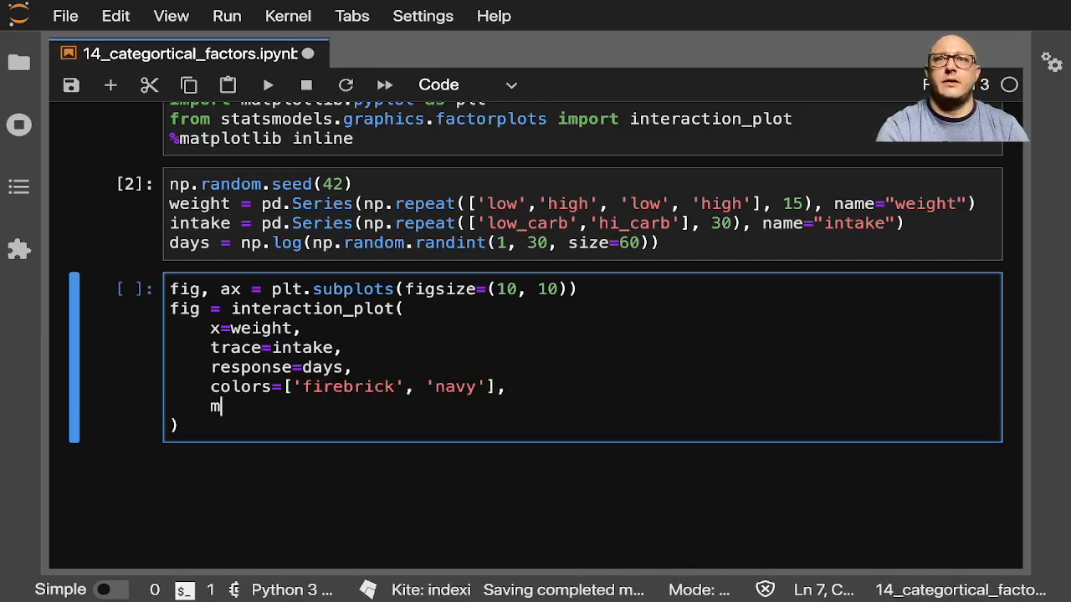
{"action": "type", "text": "arkers=['"}
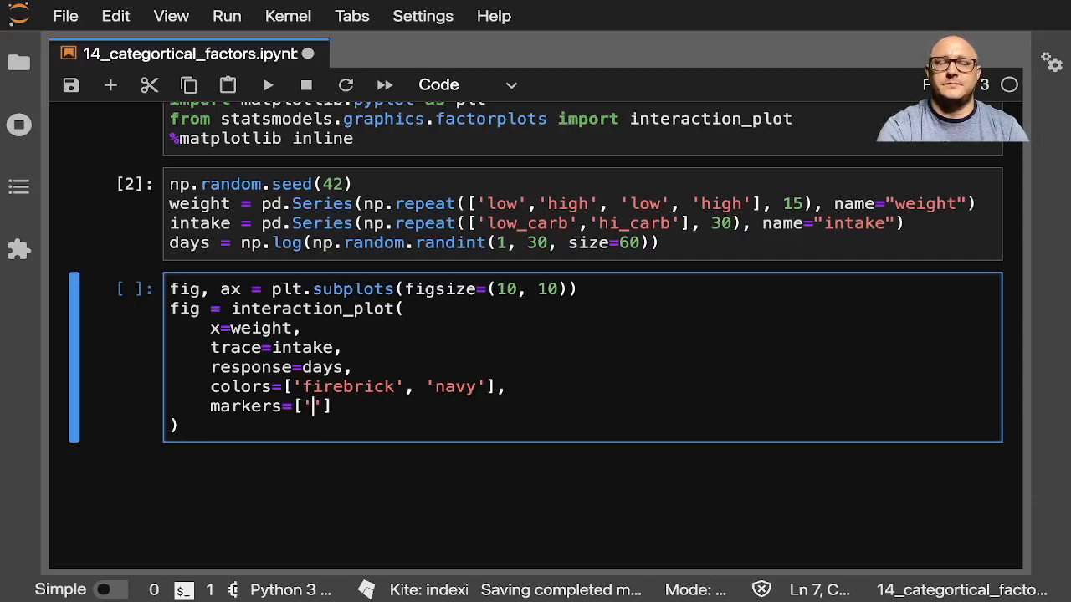
{"action": "type", "text": "$"}
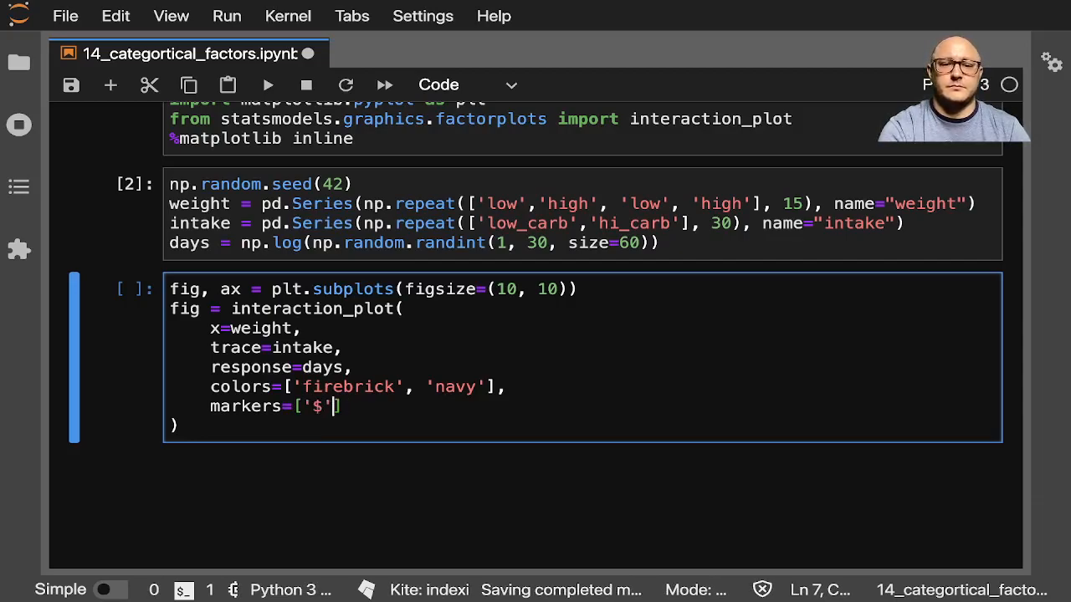
{"action": "type", "text": ",'.'"}
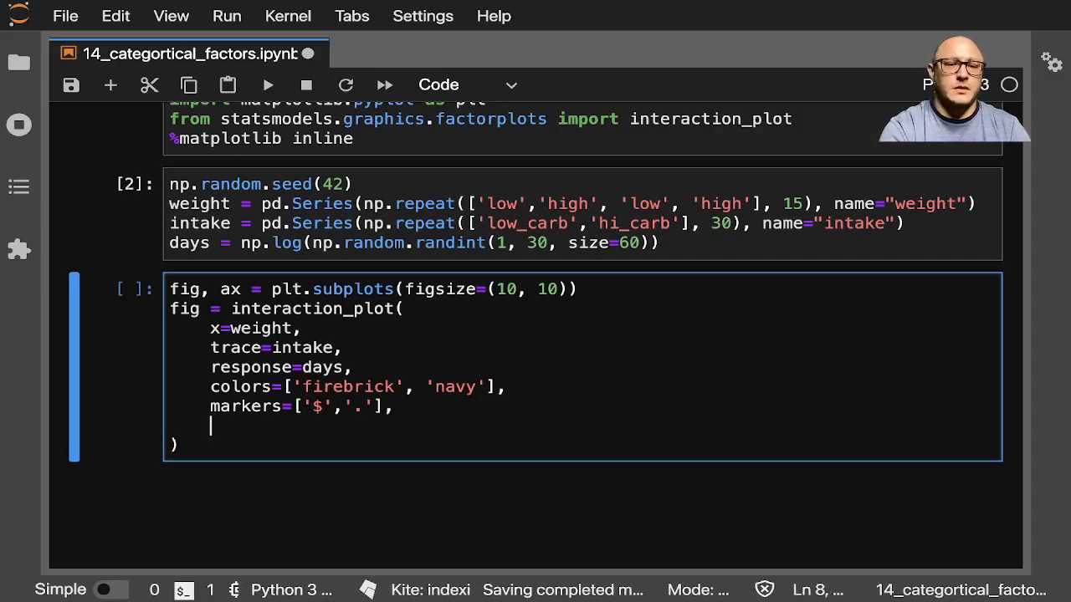
{"action": "type", "text": "ms="}
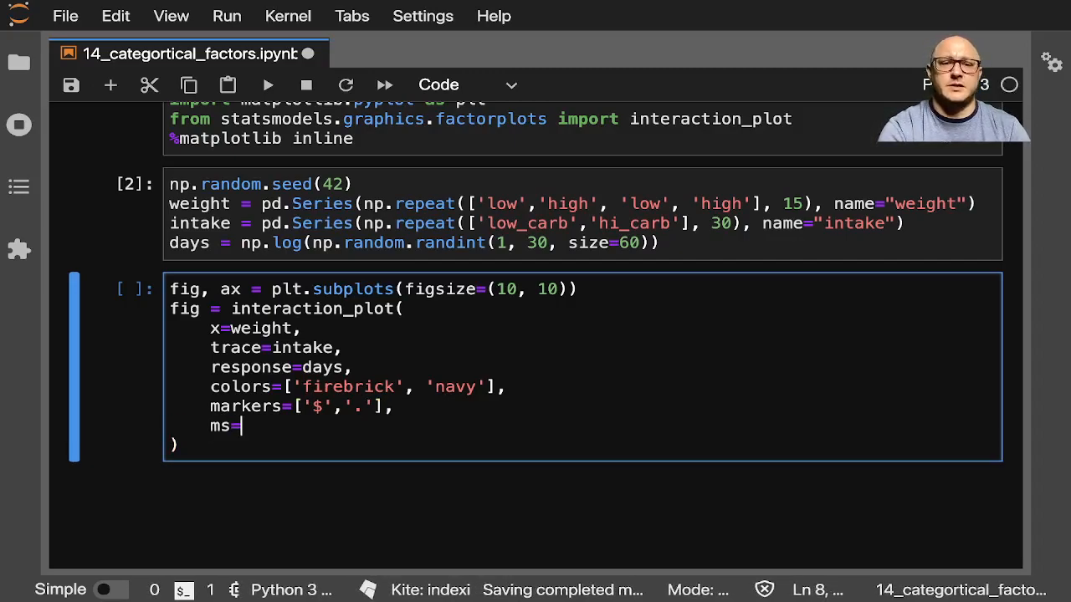
{"action": "type", "text": "10,"}
{"action": "left_click", "coordinate": [301, 405]}
{"action": "type", "text": "^"}
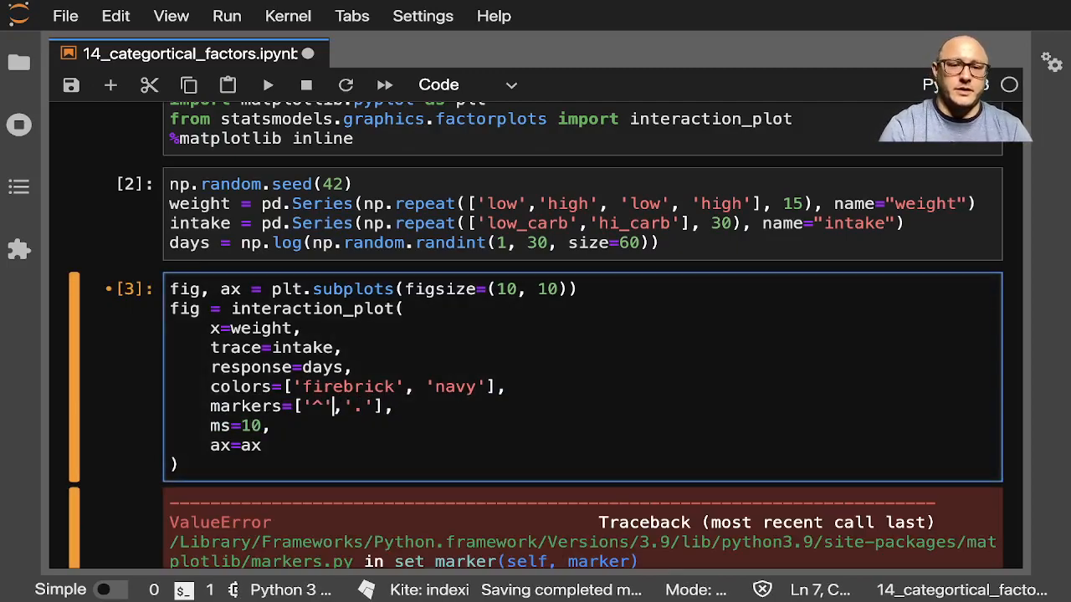
{"action": "type", "text": "D"}
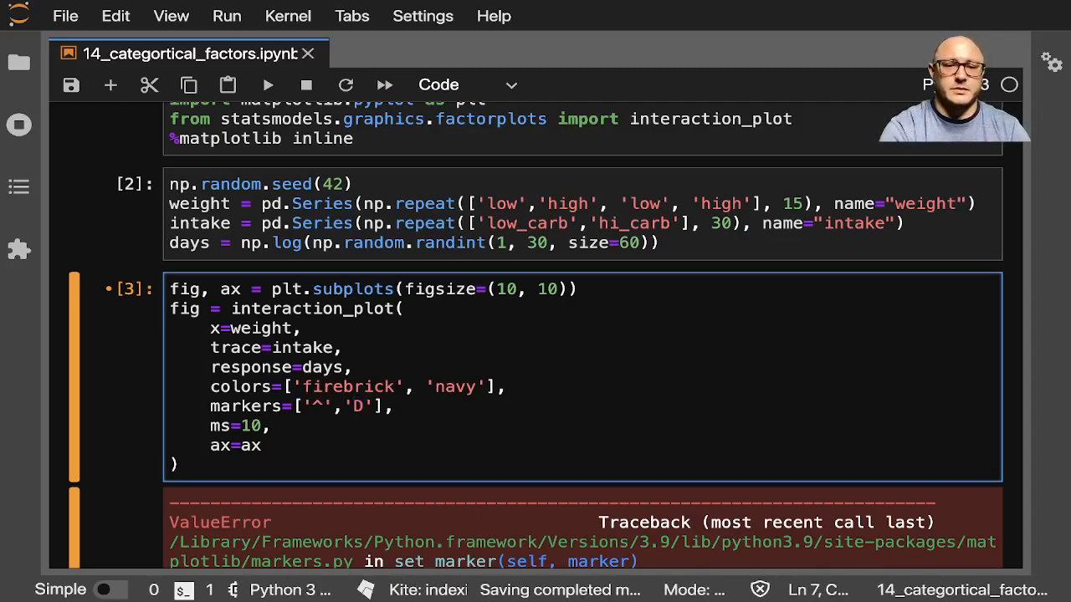
Run the corrected interaction_plot cell and scroll to the rendered hi_carb/low_carb figure.
{"action": "left_click", "coordinate": [267, 83]}
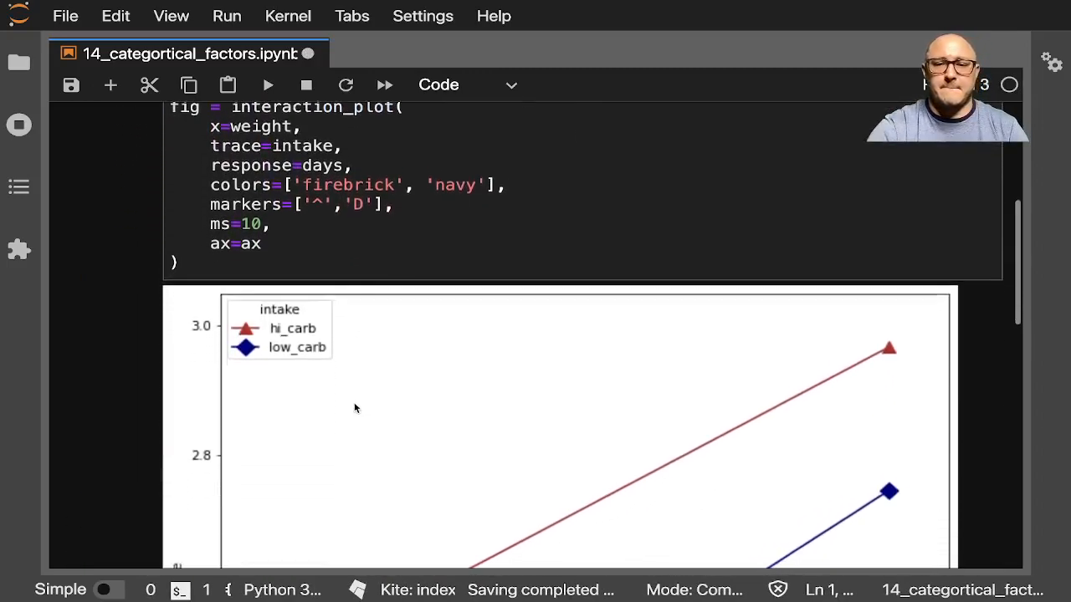
{"action": "scroll", "scroll_direction": "down", "scroll_amount": 3}
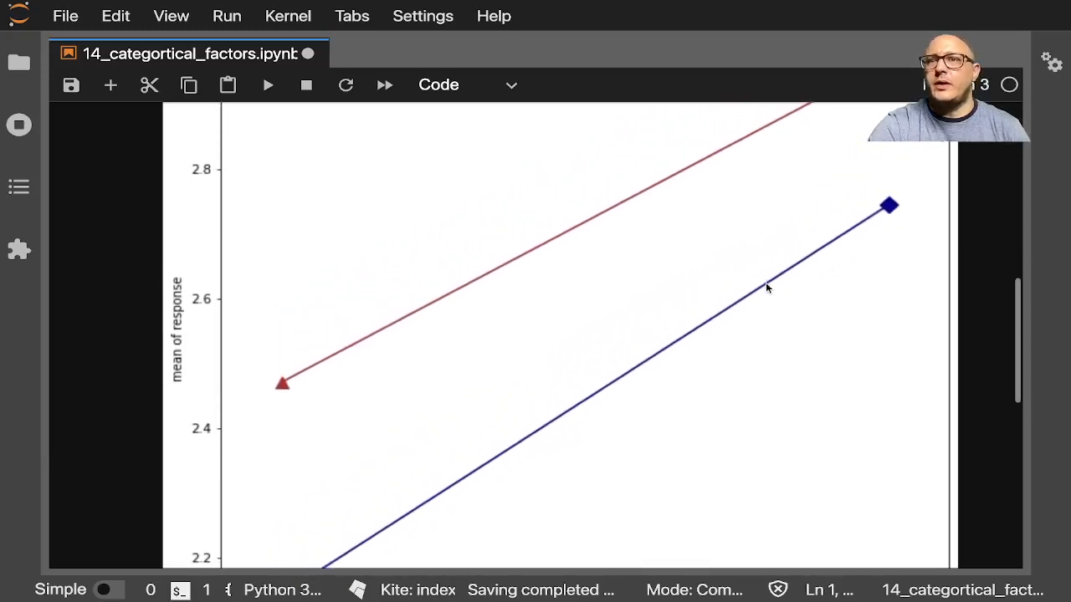
{"action": "scroll", "scroll_direction": "down", "scroll_amount": 3}
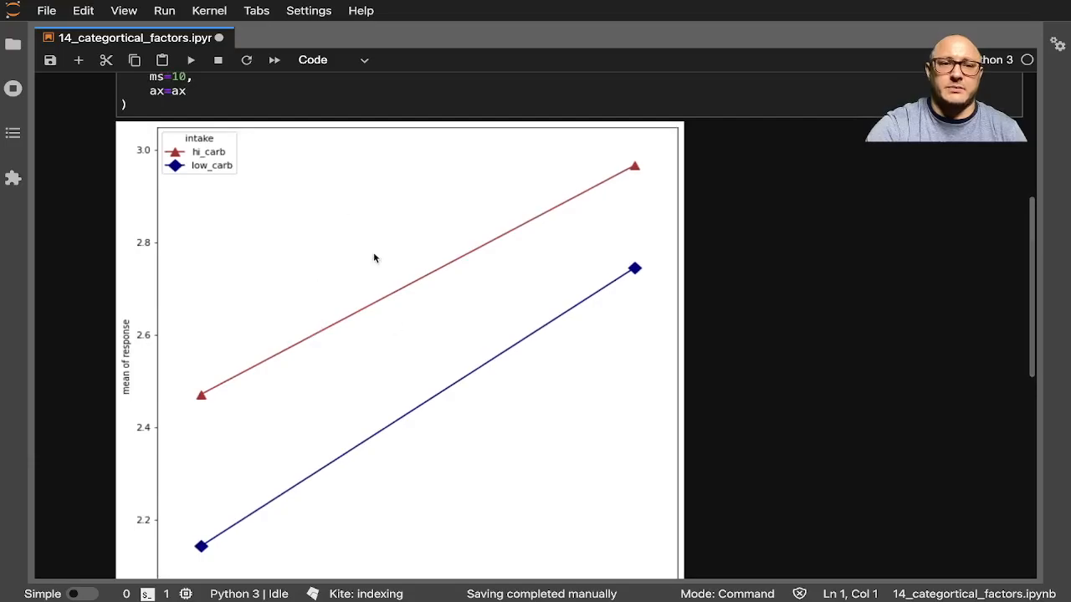
{"action": "mouse_move", "coordinate": [400, 291]}
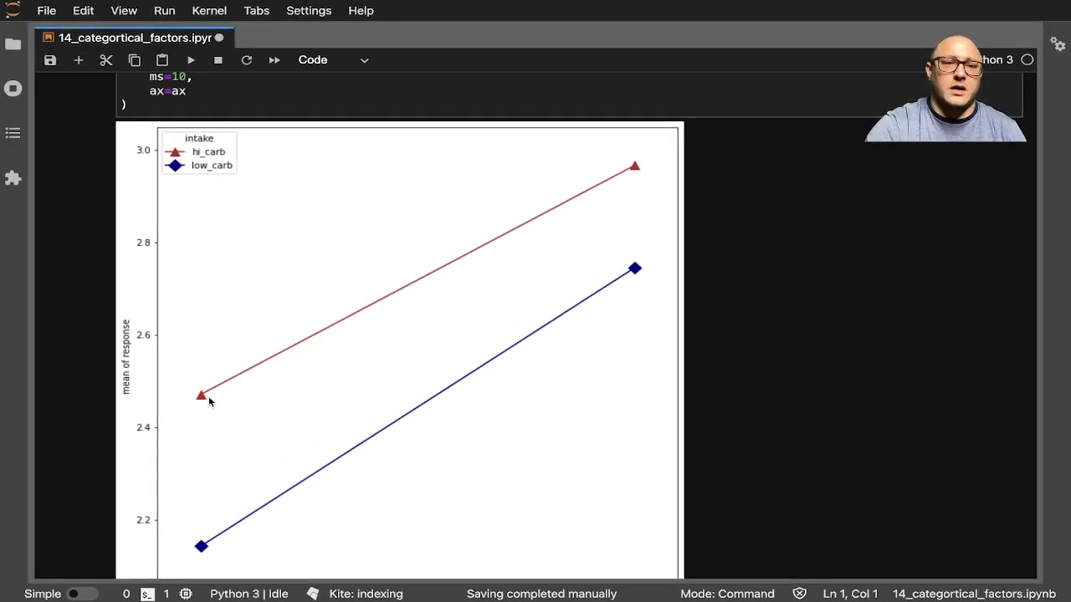
{"action": "scroll", "scroll_direction": "down", "scroll_amount": 3}
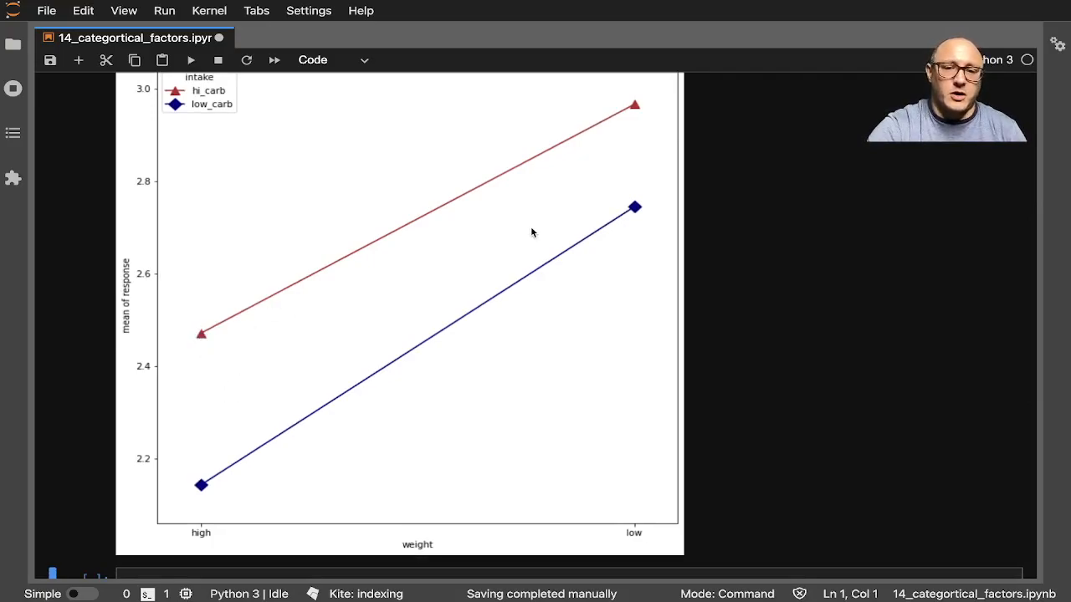
{"action": "mouse_move", "coordinate": [611, 116]}
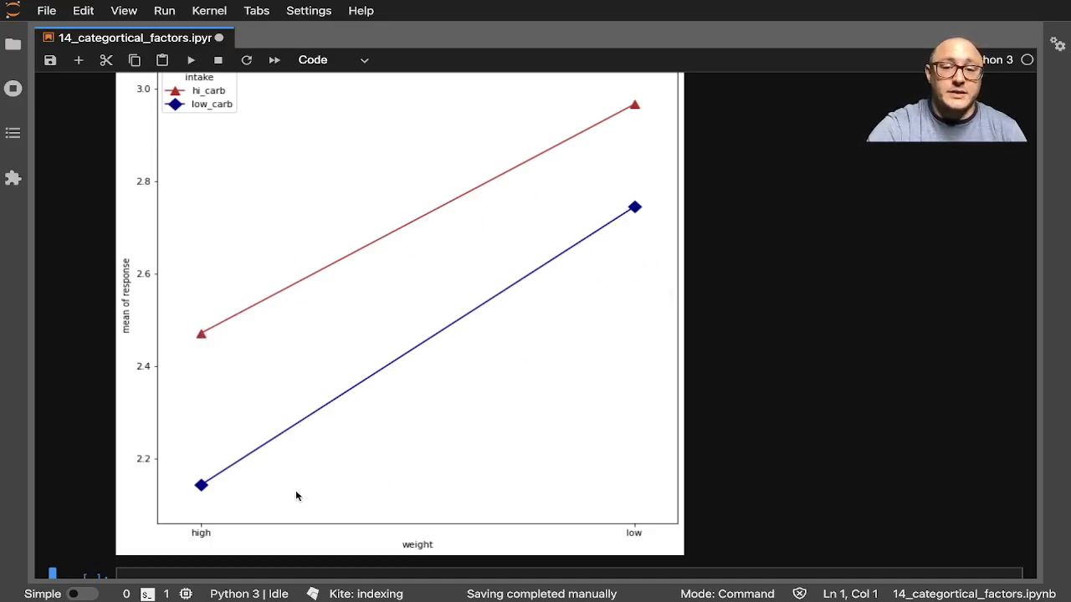
{"action": "mouse_move", "coordinate": [478, 351]}
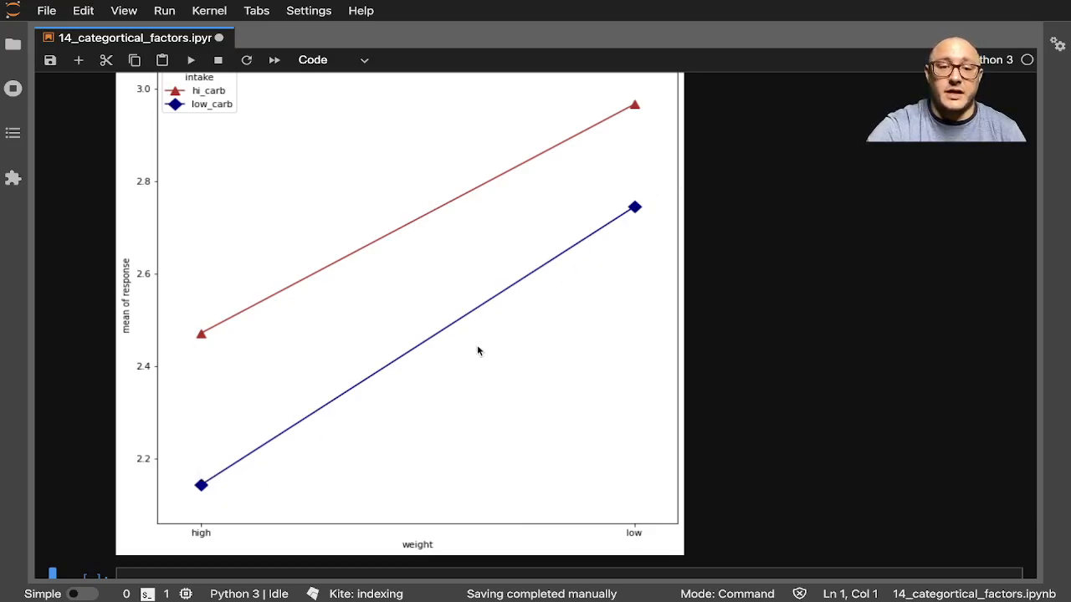
{"action": "mouse_move", "coordinate": [628, 539]}
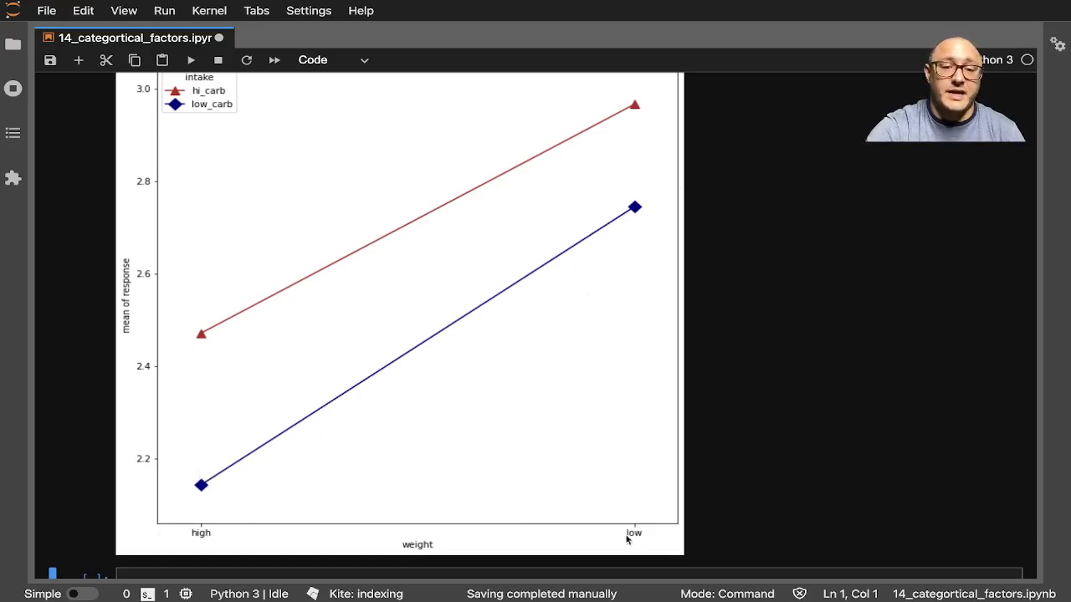